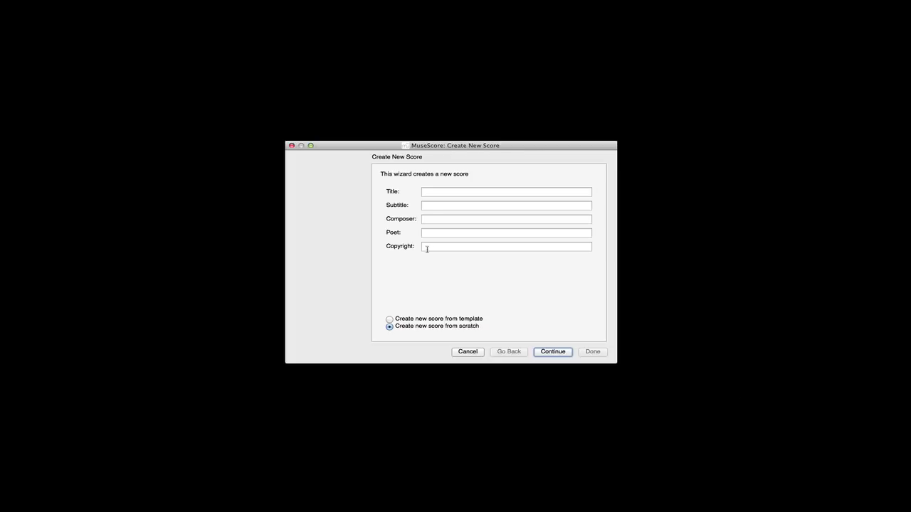
Title the new score 'Tutorial 3' with composer J.S. Bach and continue to instruments.
click(505, 191)
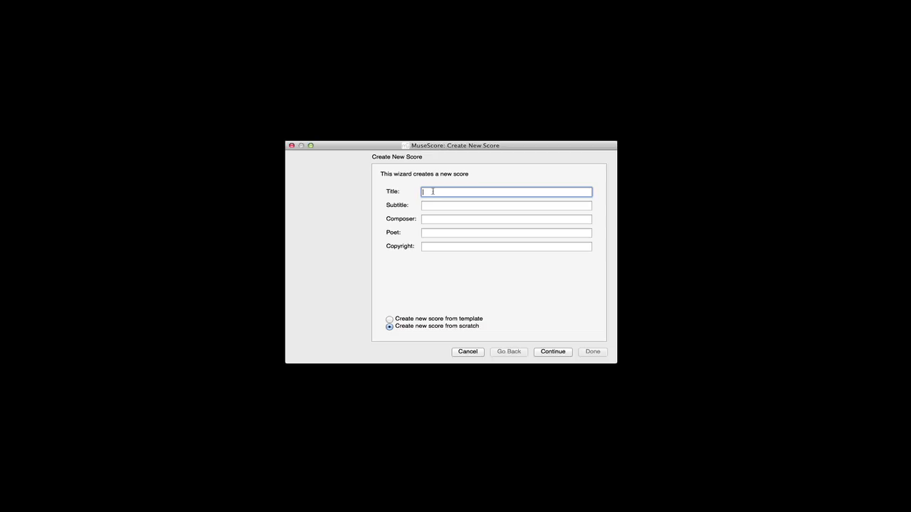
text(Tutorial 3)
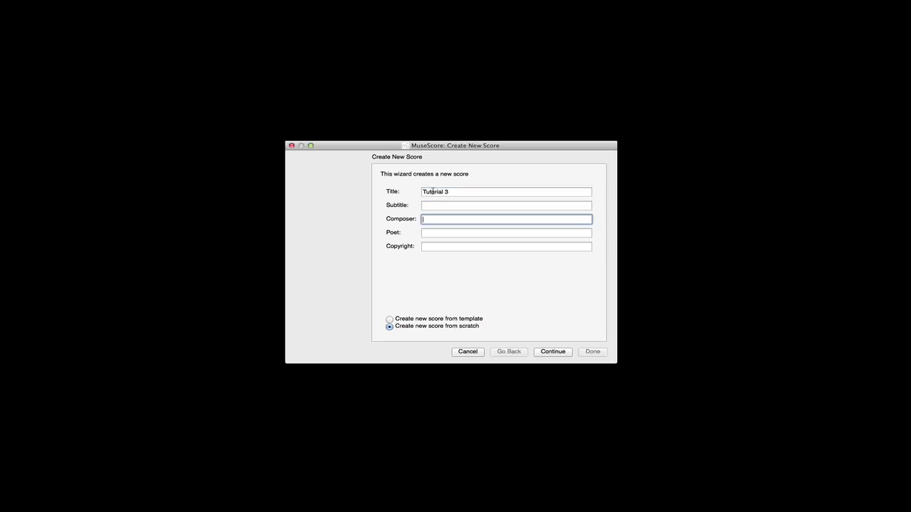
text(J.S. Bach)
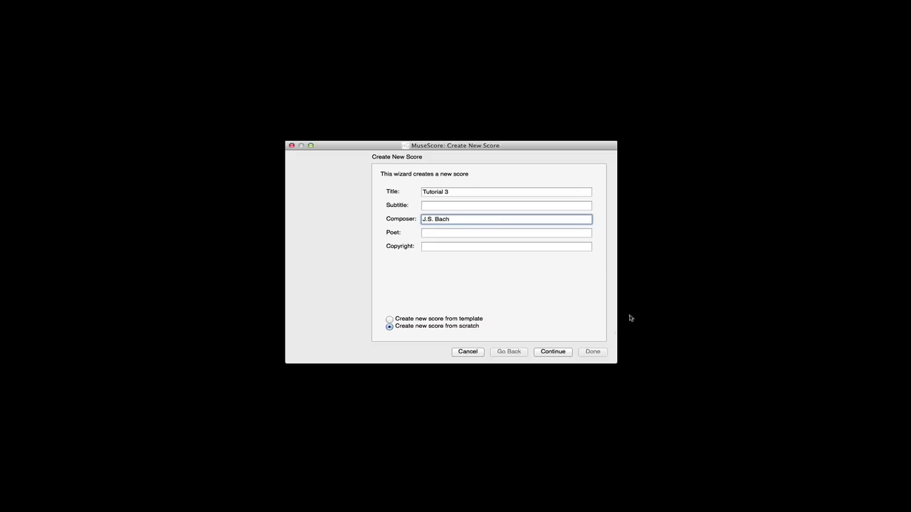
click(552, 350)
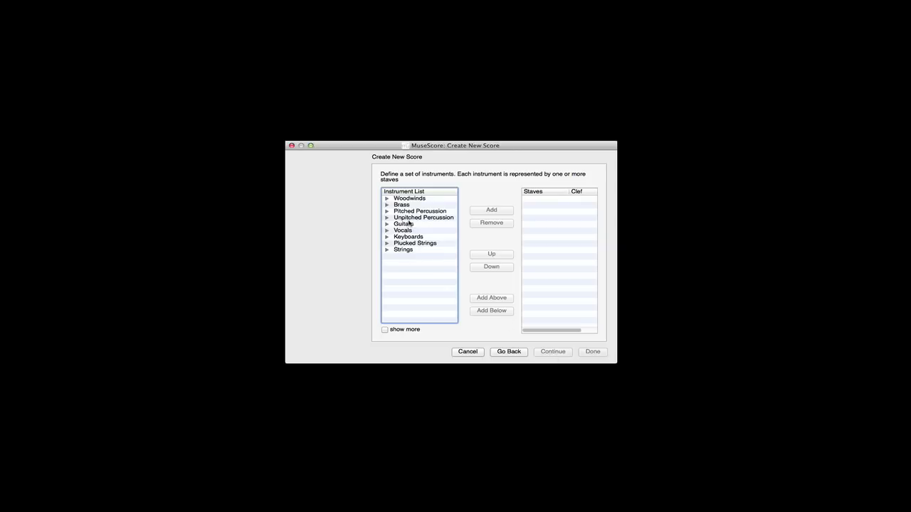
Add flute, oboe, B♭ clarinet and bassoon from the woodwinds to the score.
click(387, 198)
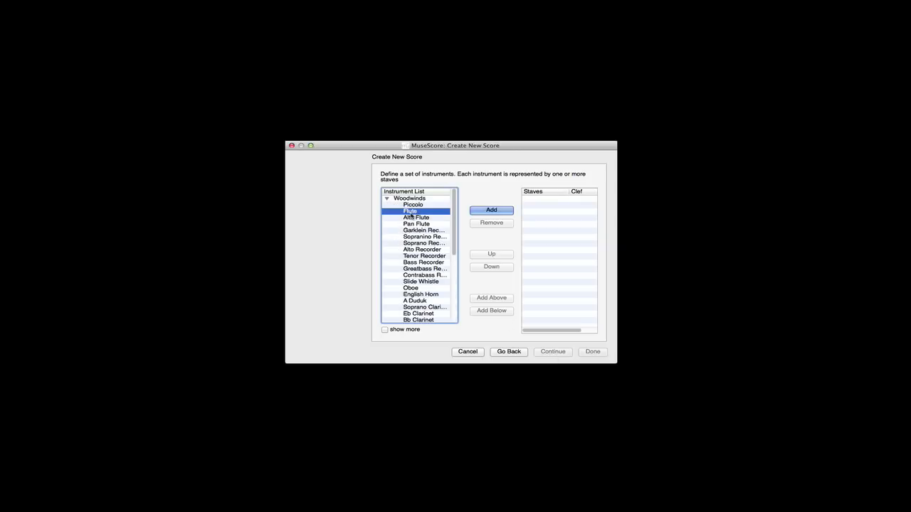
click(491, 210)
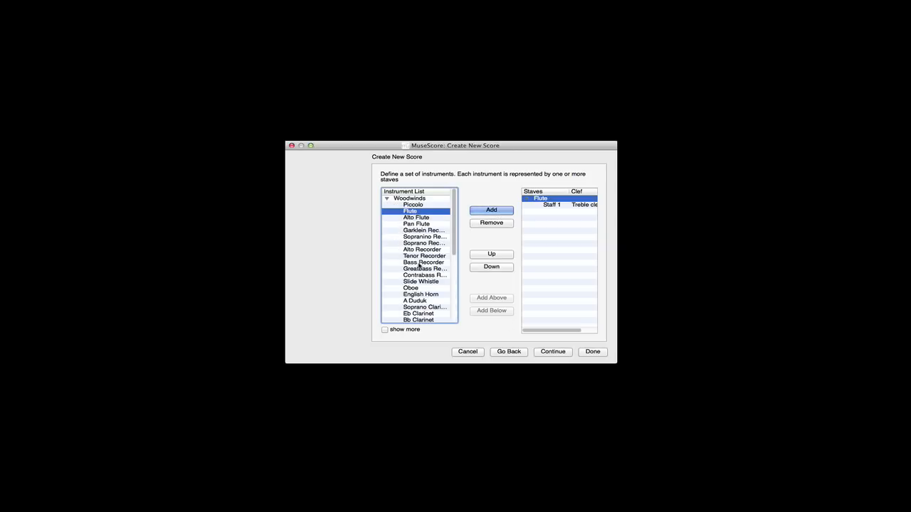
click(410, 288)
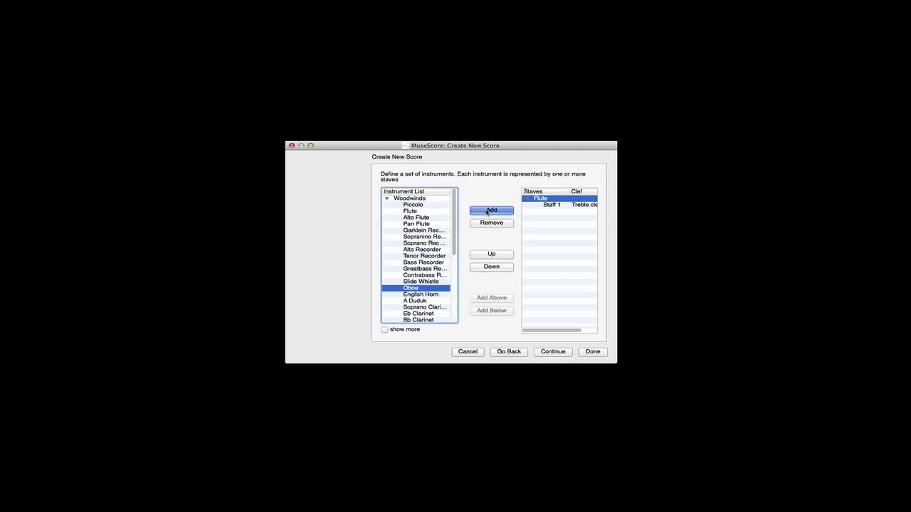
click(491, 211)
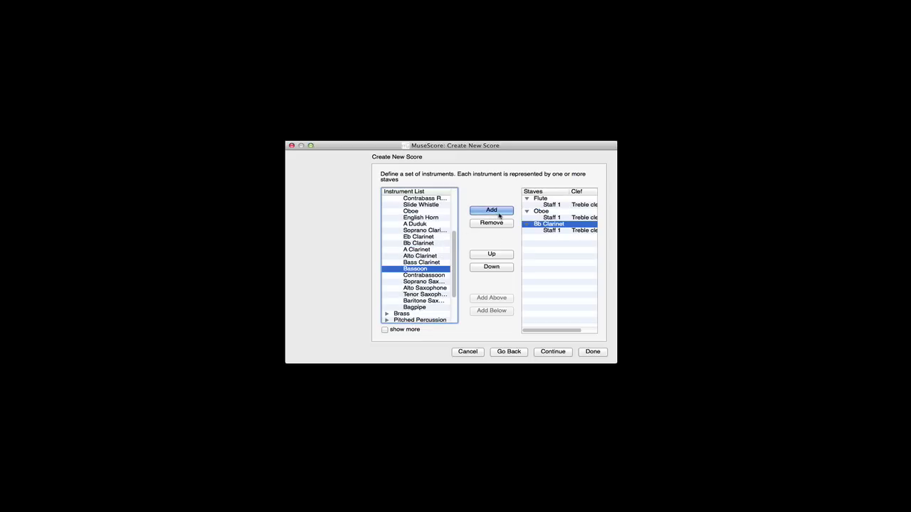
click(491, 211)
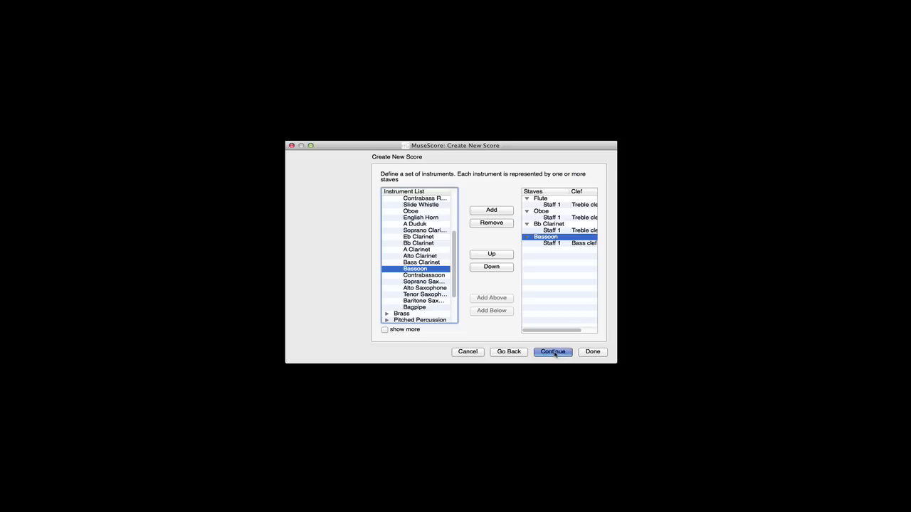
Accept the key signature, set 4/4 time with a pickup measure and finish creating the score.
click(552, 351)
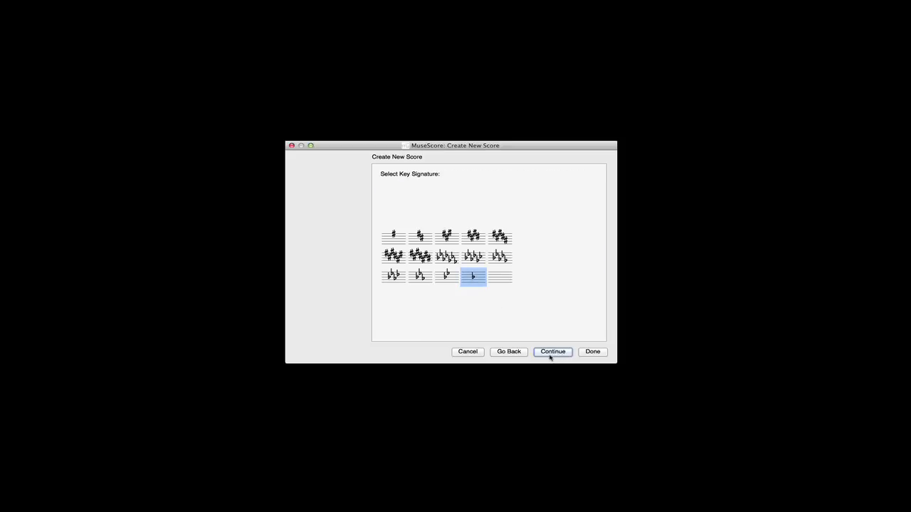
click(552, 351)
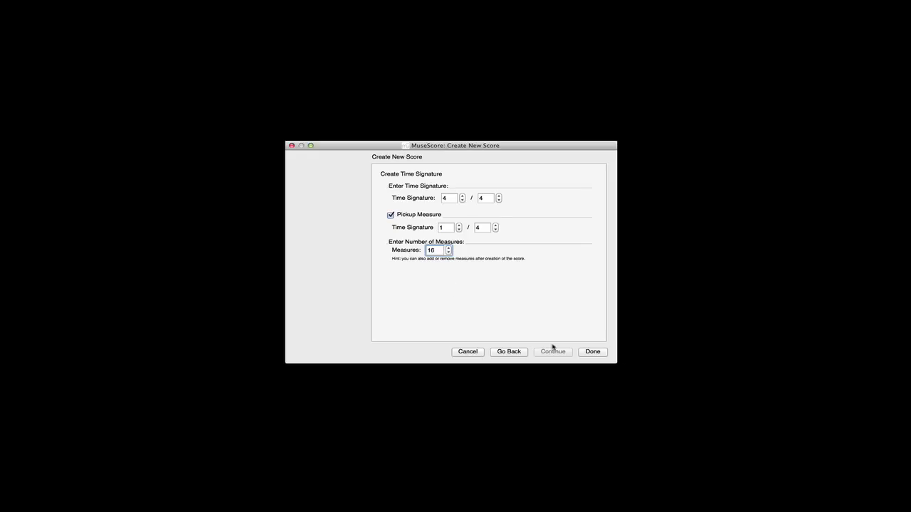
click(591, 350)
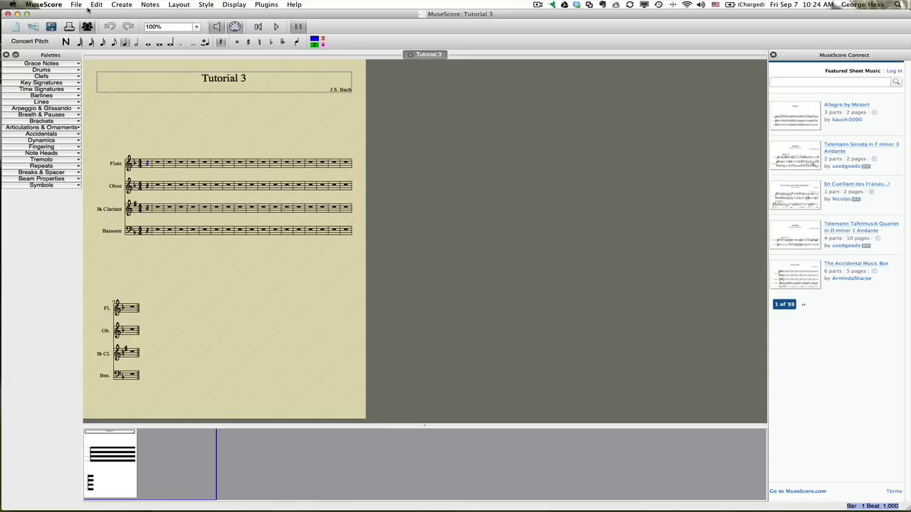
Open the four-part Bach chorale XML from MCM > TechTutorials > XMLFiles as a second score.
click(75, 6)
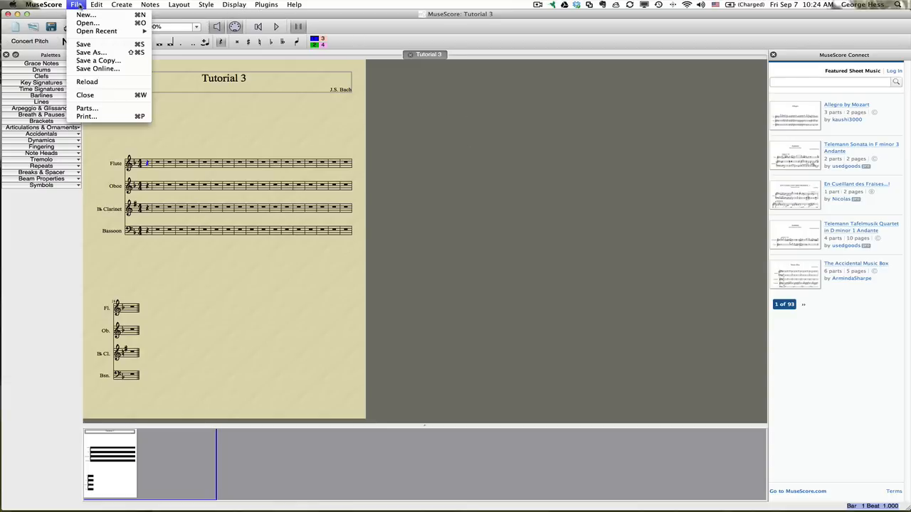
mouse_move(86, 14)
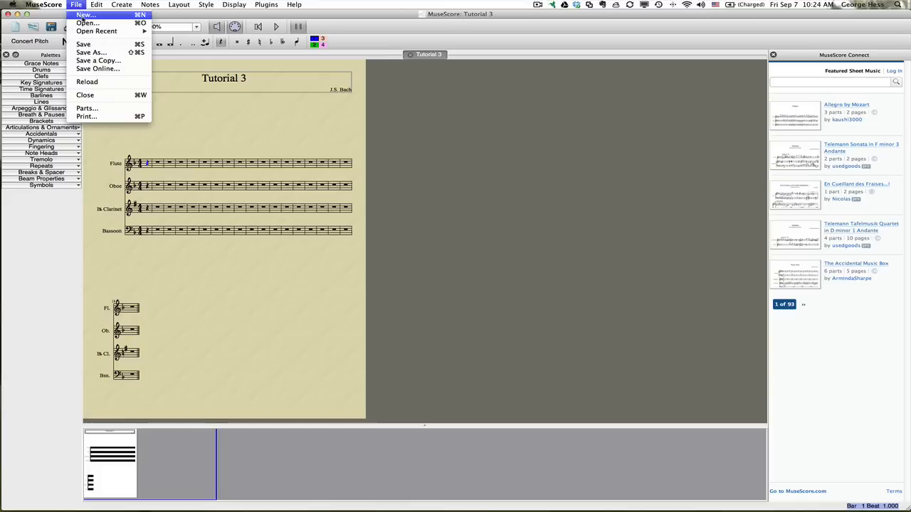
click(86, 22)
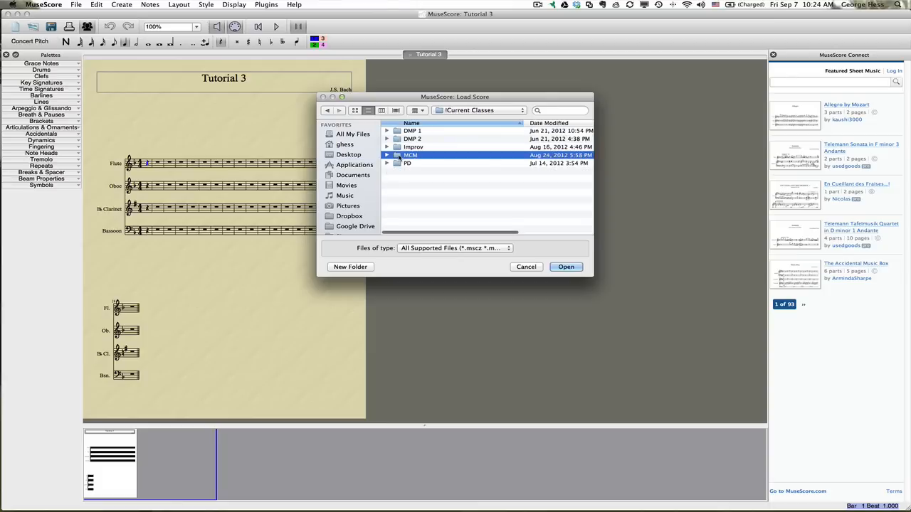
double_click(410, 155)
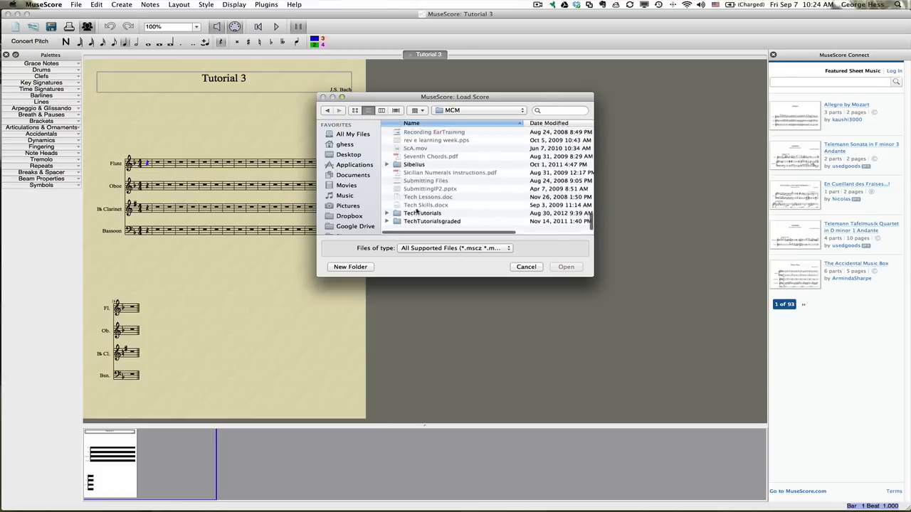
double_click(424, 213)
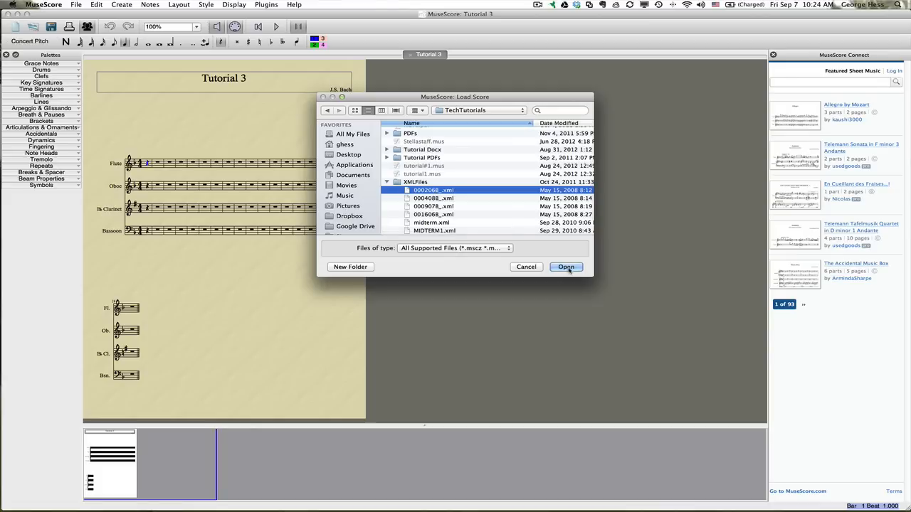
click(566, 266)
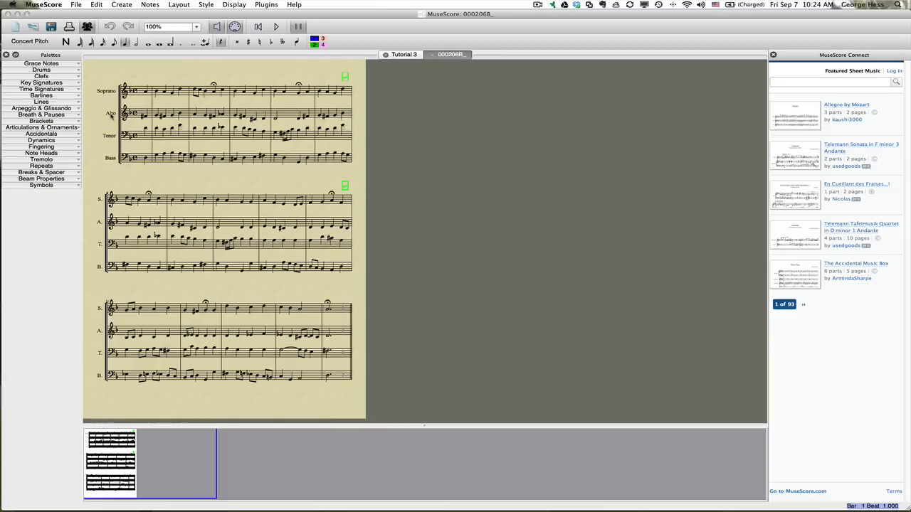
mouse_move(194, 103)
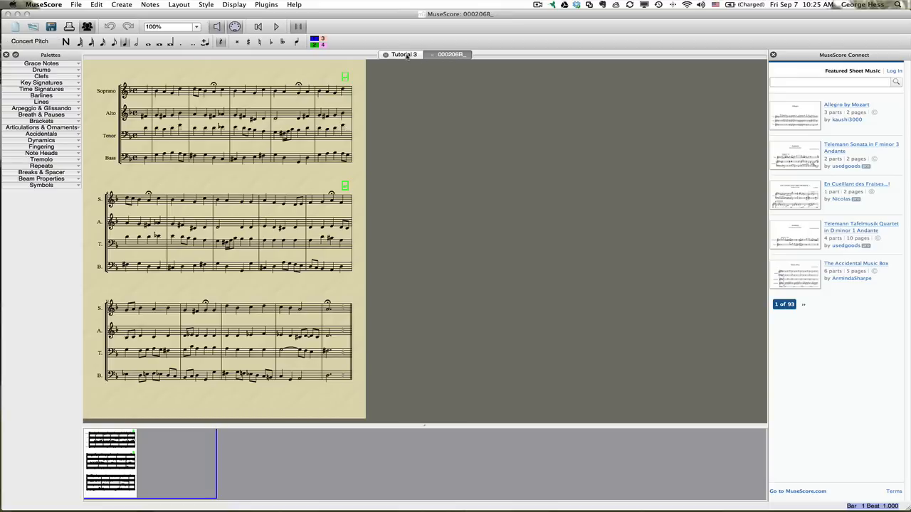
click(404, 54)
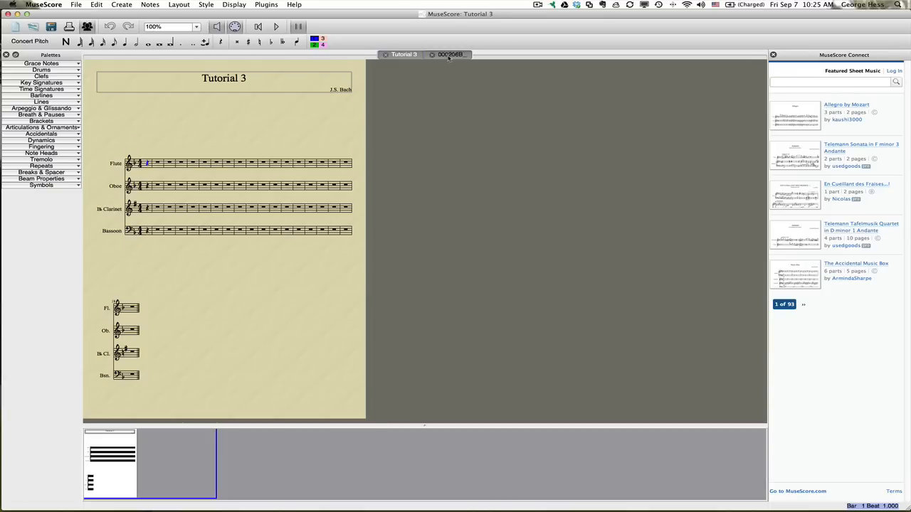
click(450, 54)
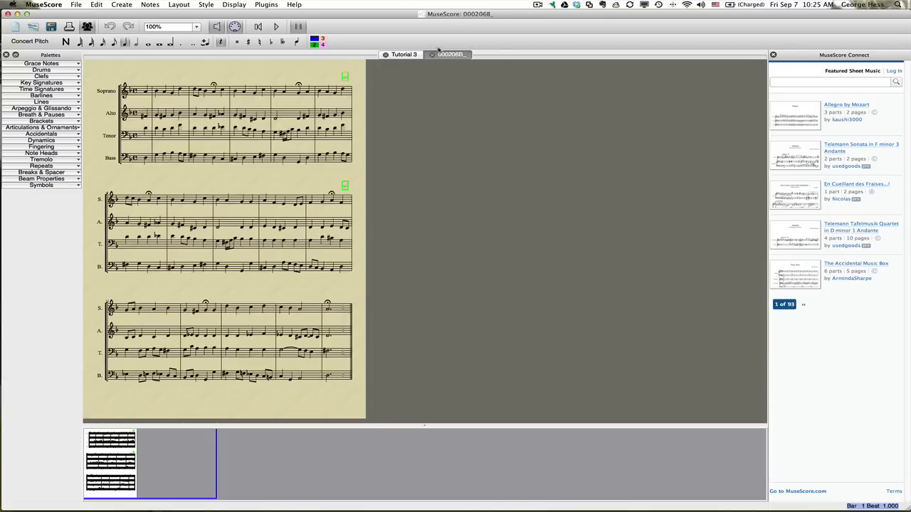
click(404, 54)
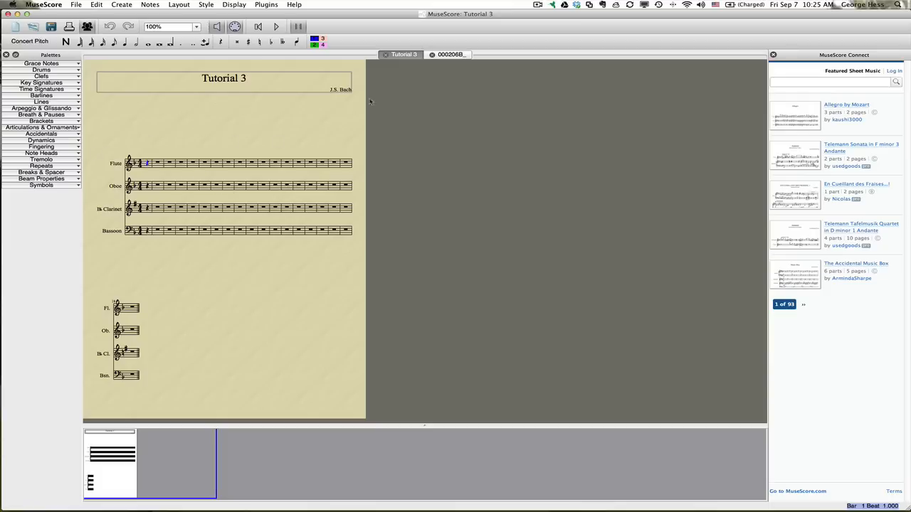
click(448, 54)
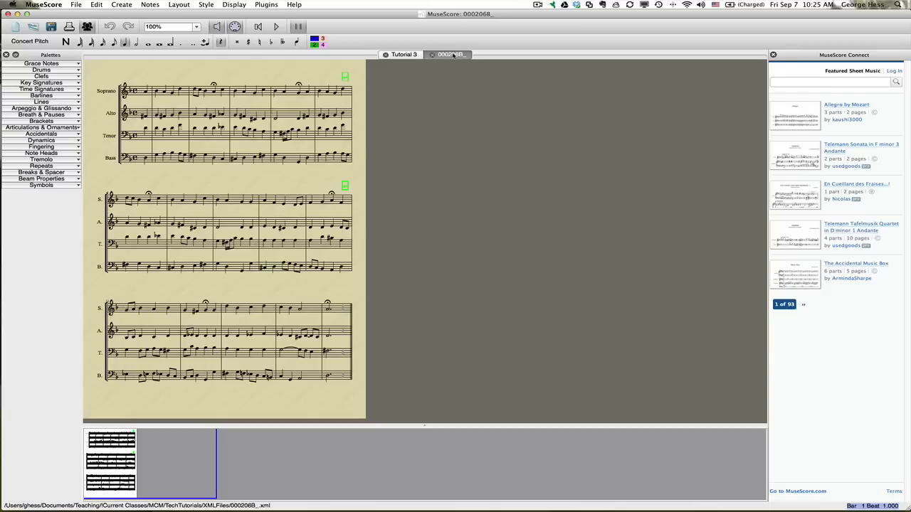
Select the whole chorale, switch to Tutorial 3 and delete the leftover empty measures.
key(cmd+a)
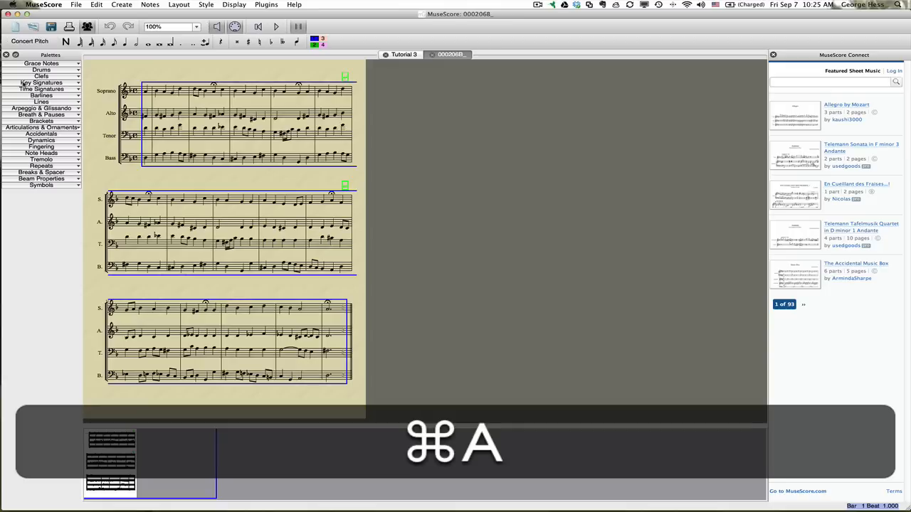
key(cmd+a)
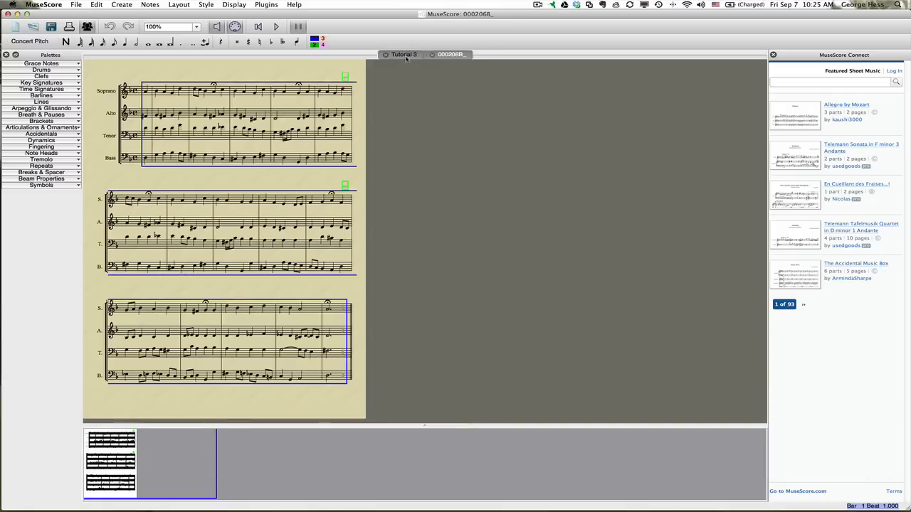
click(405, 54)
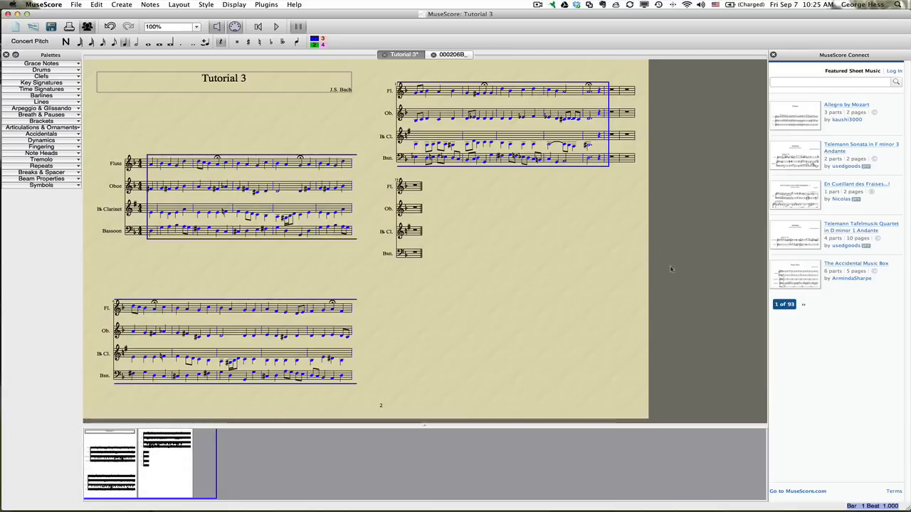
mouse_move(624, 141)
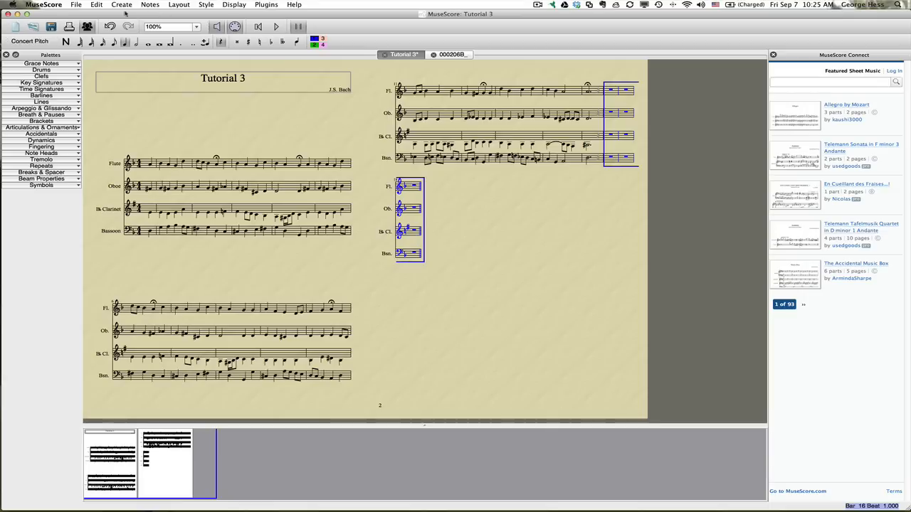
click(97, 6)
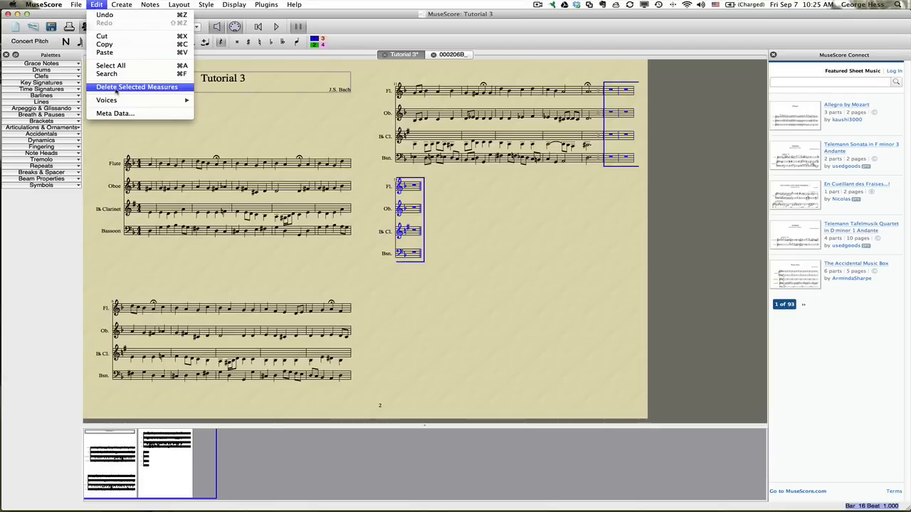
click(137, 87)
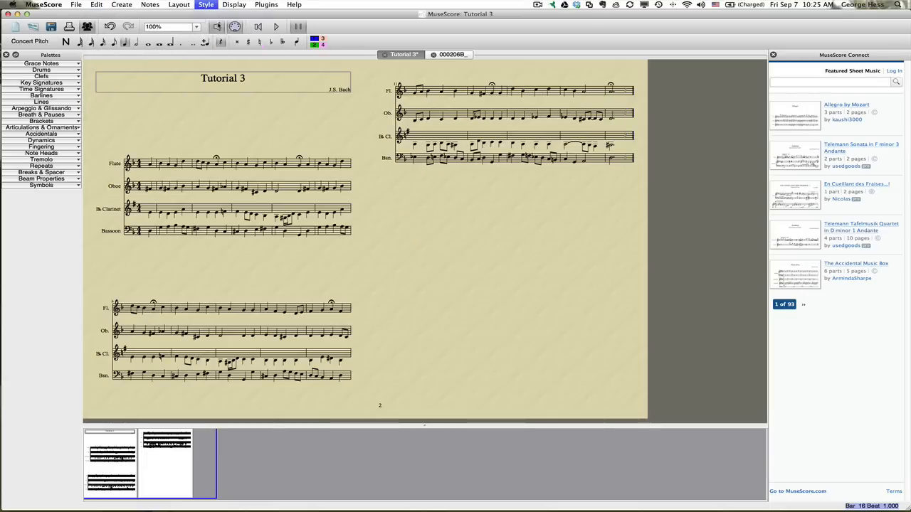
Reduce the music upper and lower page margins in Edit Style so the quartet fits one page.
click(205, 6)
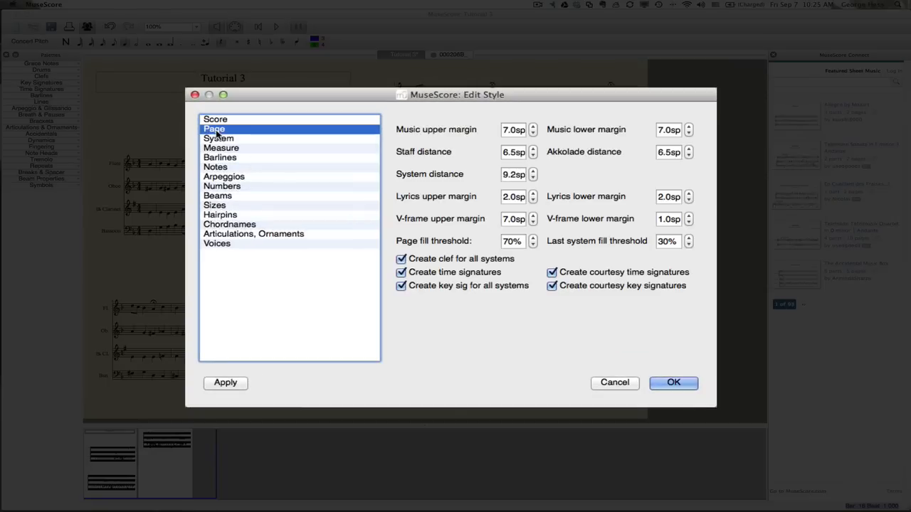
mouse_move(532, 129)
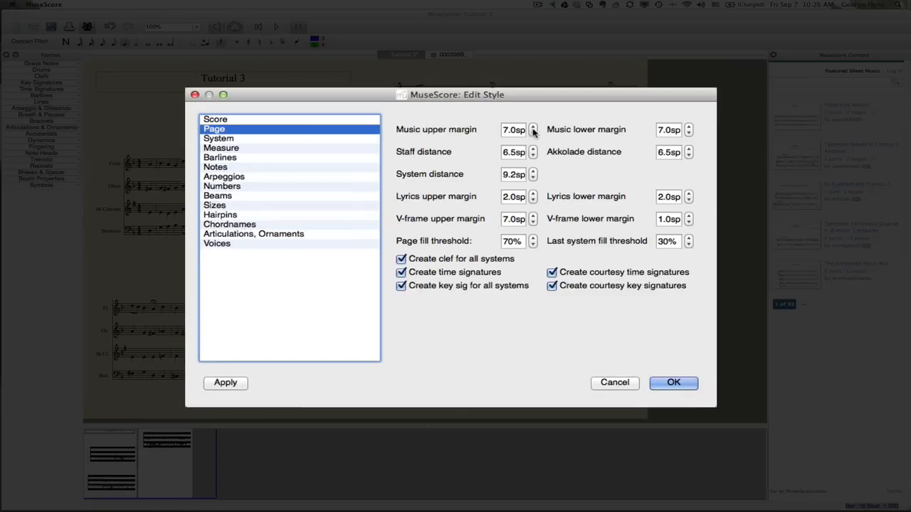
mouse_move(529, 136)
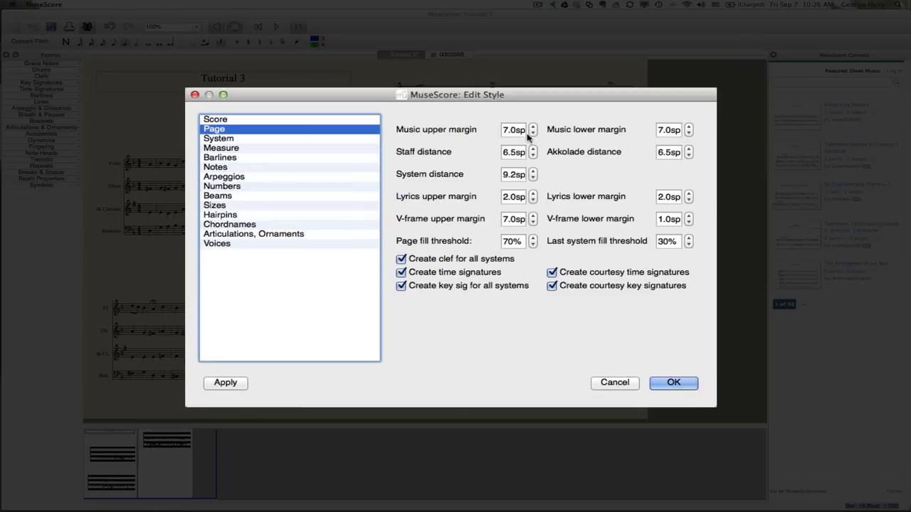
mouse_move(688, 135)
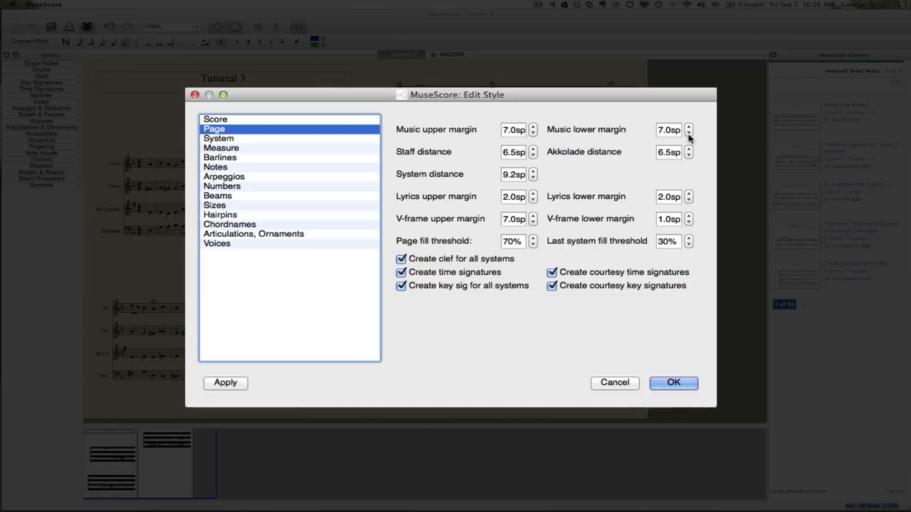
click(669, 129)
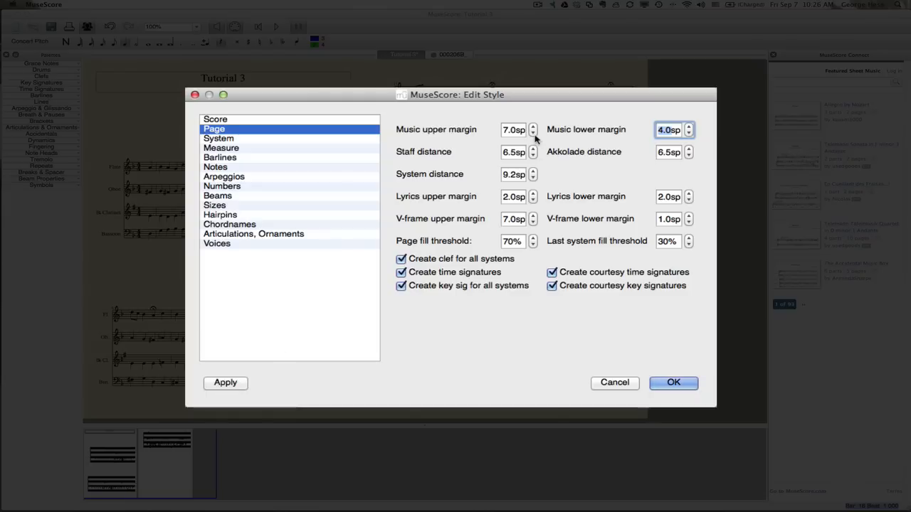
triple_click(513, 129)
text(4)
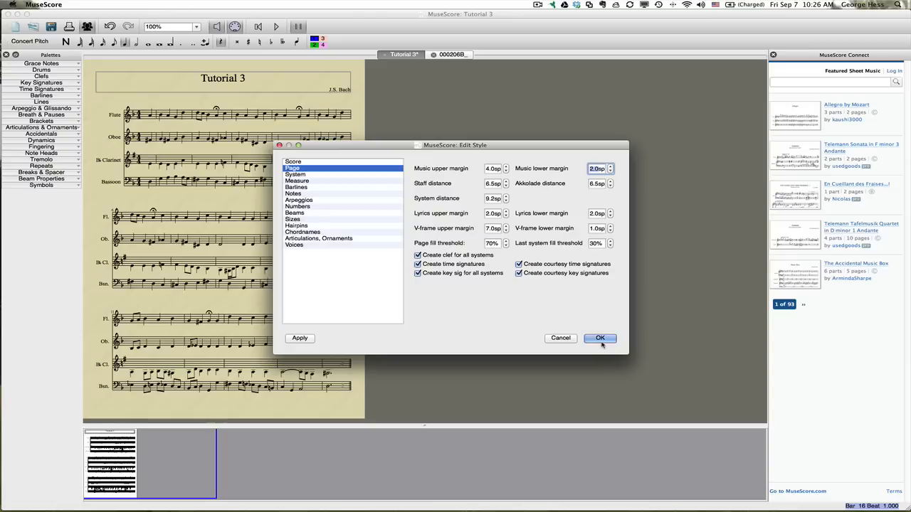
mouse_move(643, 349)
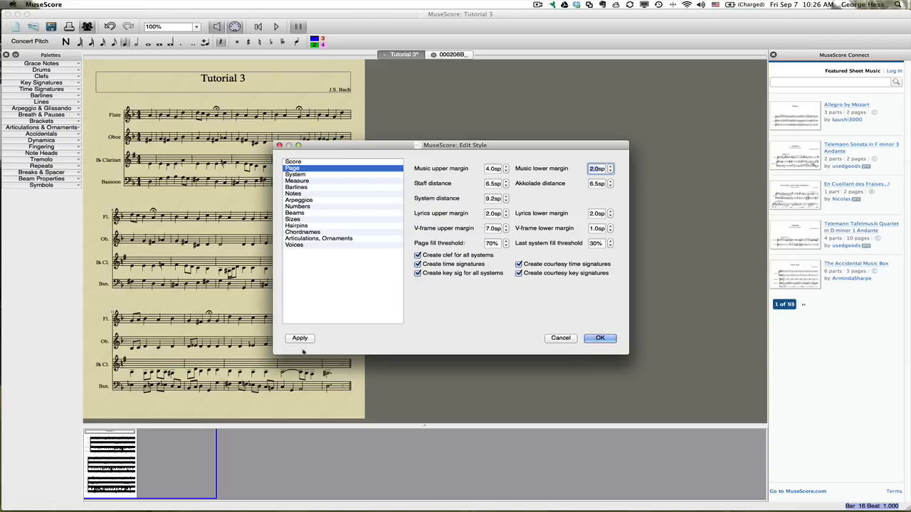
Confirm the new page margins so the whole quartet sits on one page.
click(601, 339)
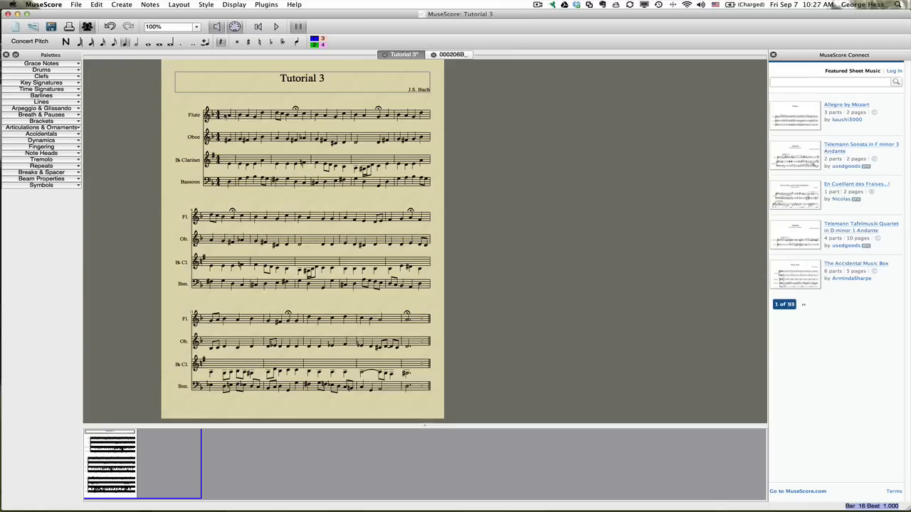
click(121, 4)
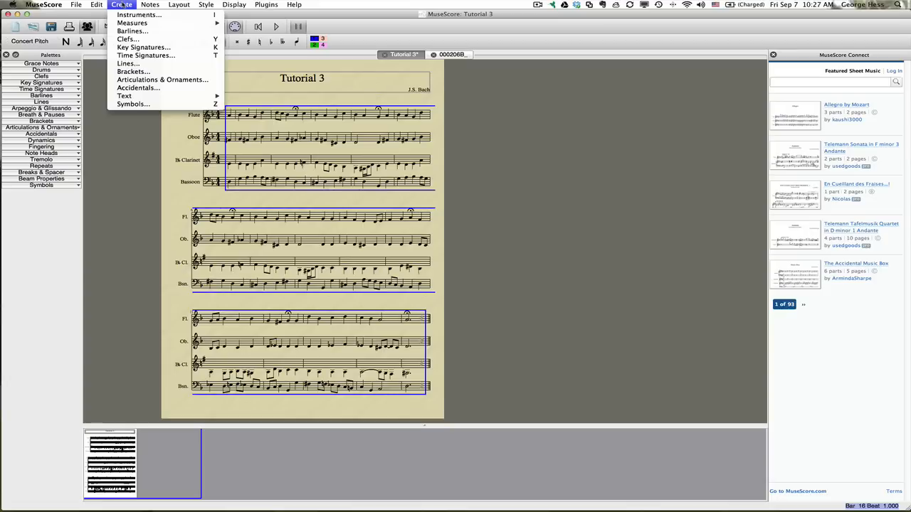
mouse_move(133, 104)
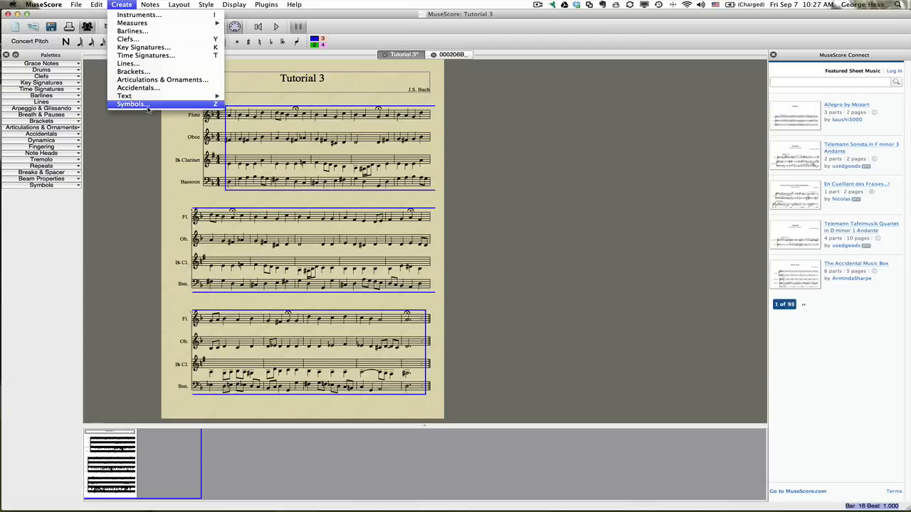
Transpose the whole quartet up to B♭ major / G minor, keeping key signatures, without chord names.
click(149, 5)
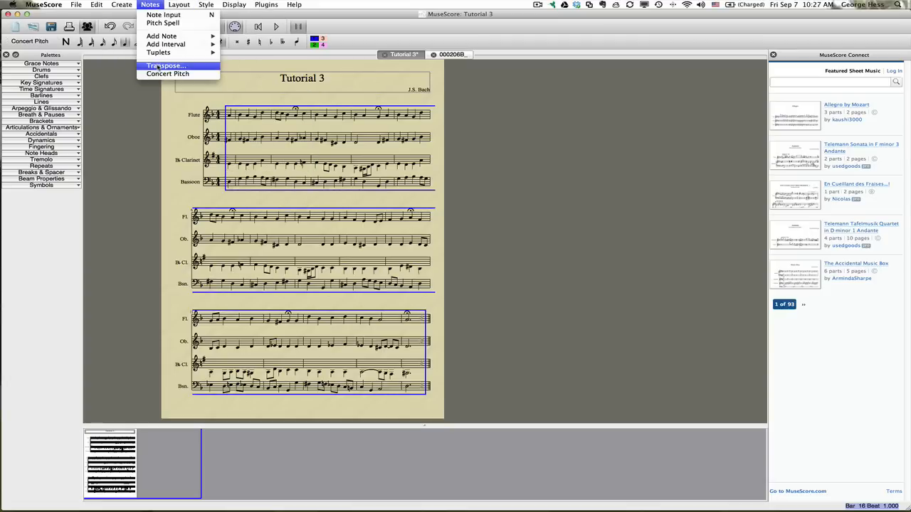
click(165, 65)
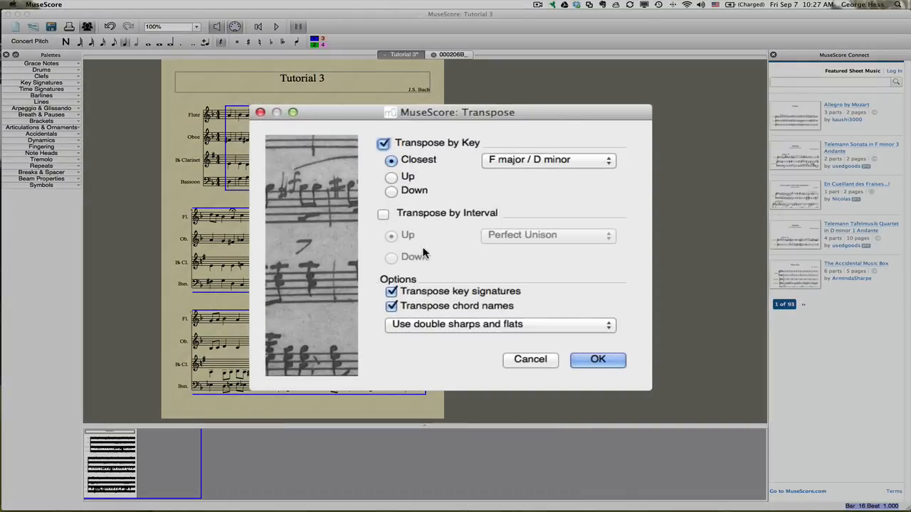
mouse_move(410, 188)
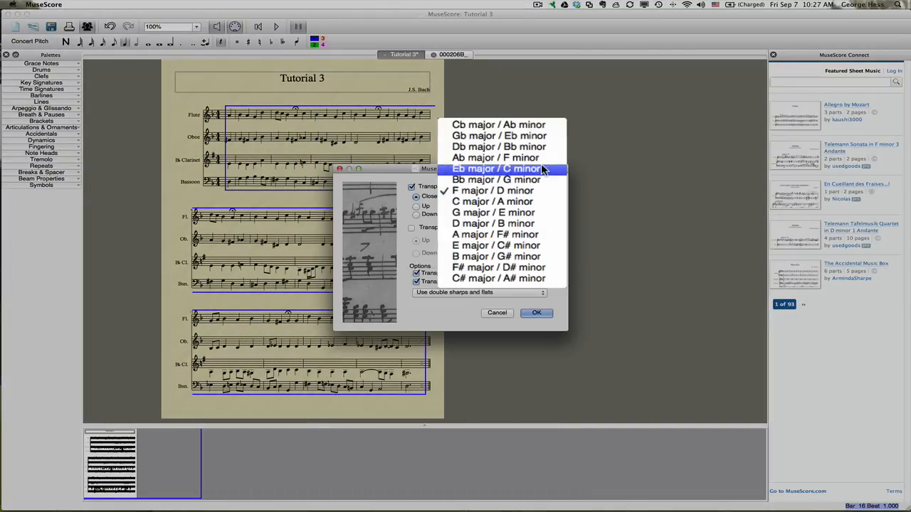
click(495, 179)
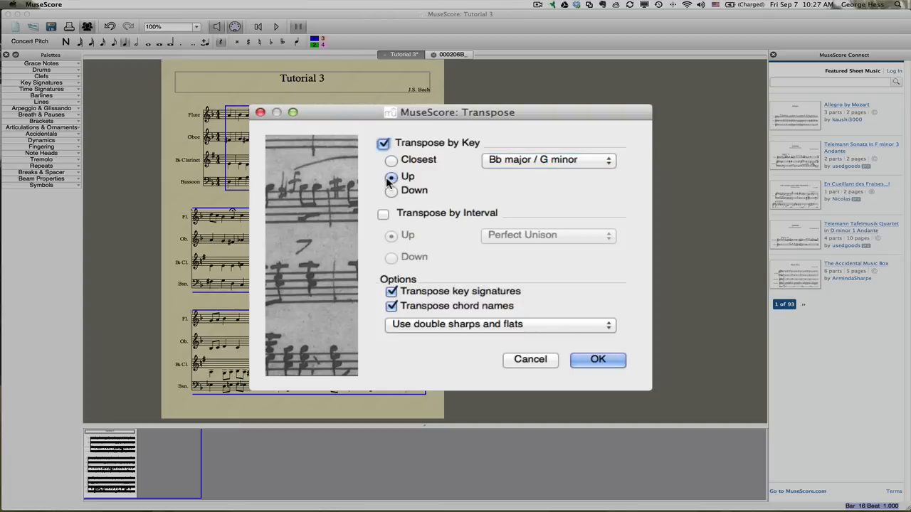
click(392, 305)
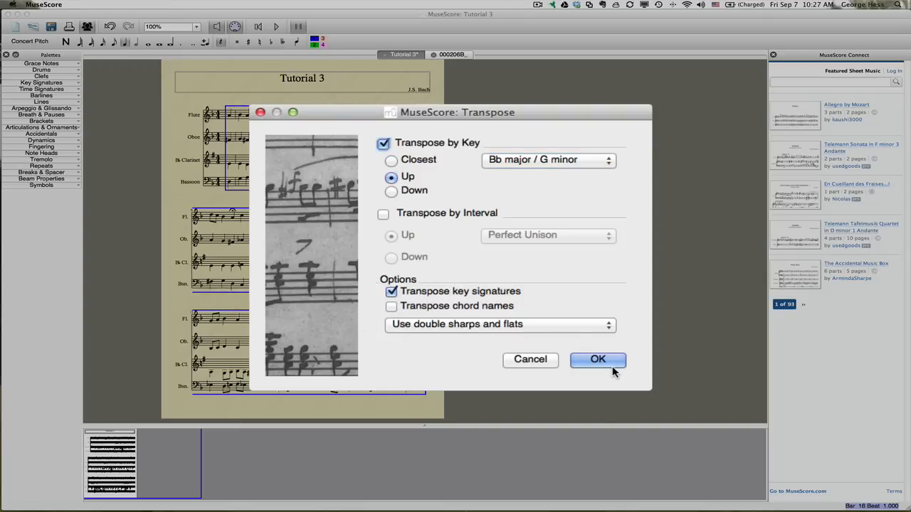
click(598, 358)
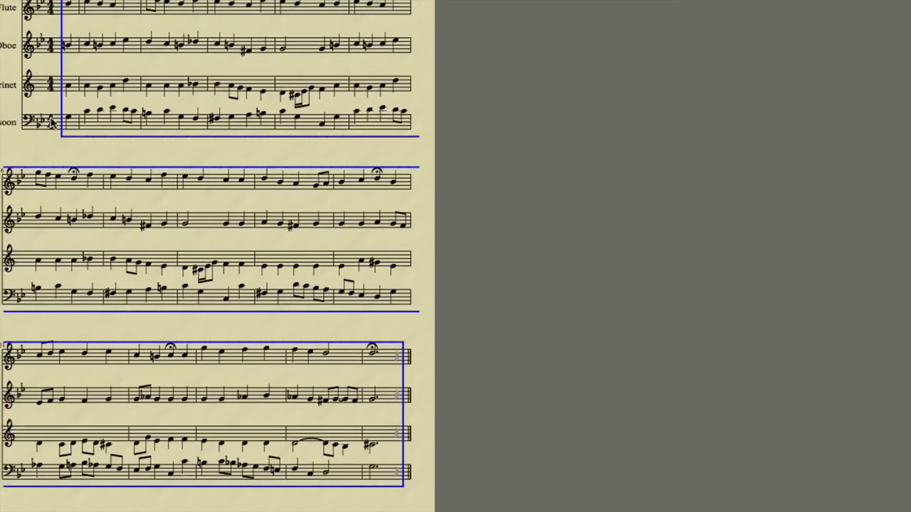
mouse_move(259, 74)
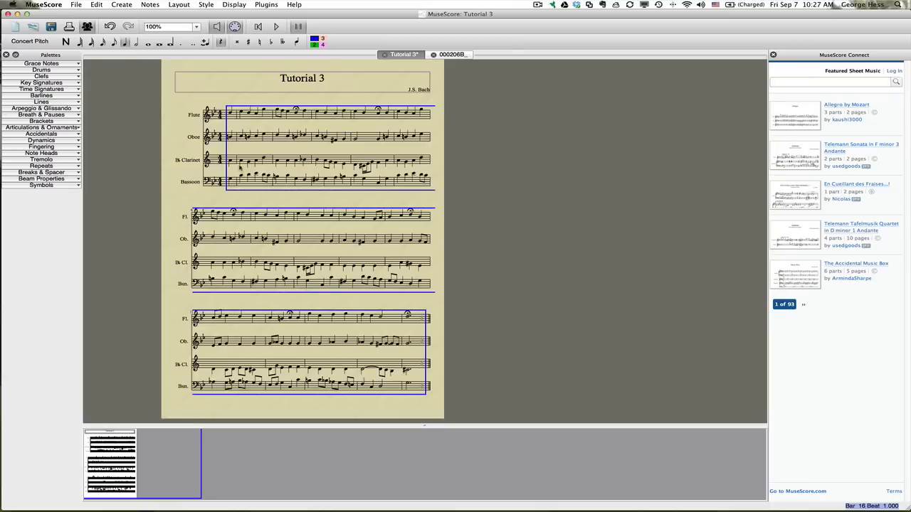
mouse_move(416, 122)
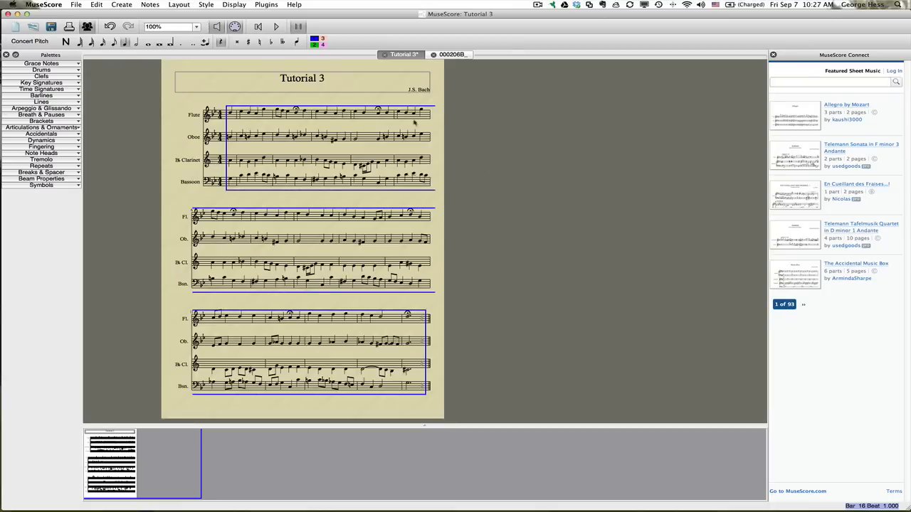
mouse_move(461, 125)
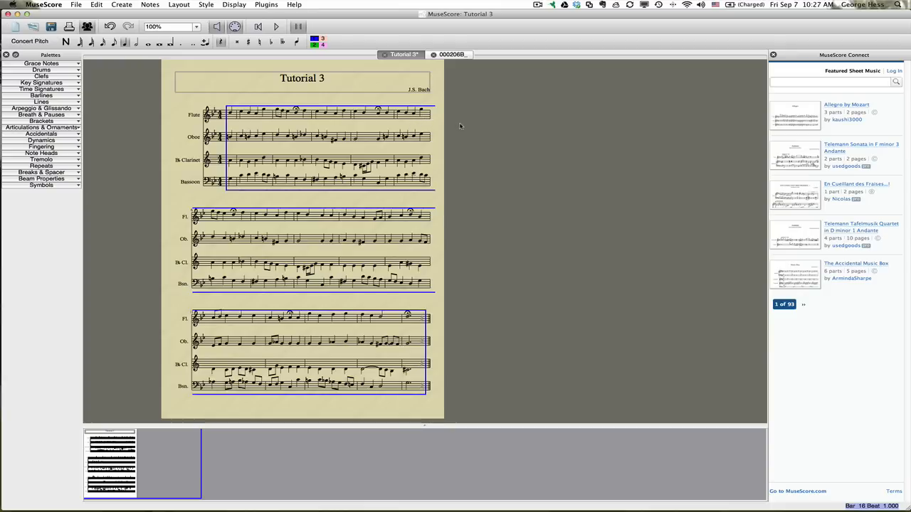
Clear the selection and play back the transposed quartet from the start.
click(461, 125)
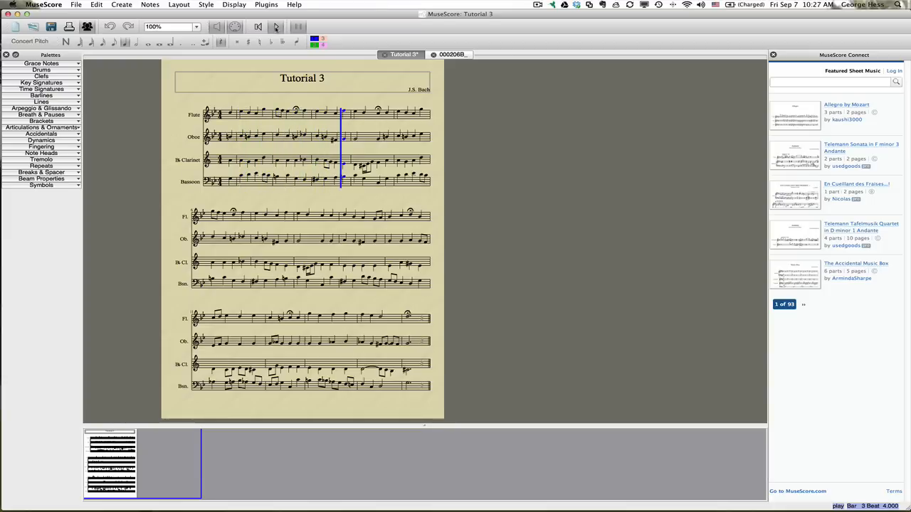
Stop playback and remove the measures from the end of line one into line two in all four parts.
key(Right)
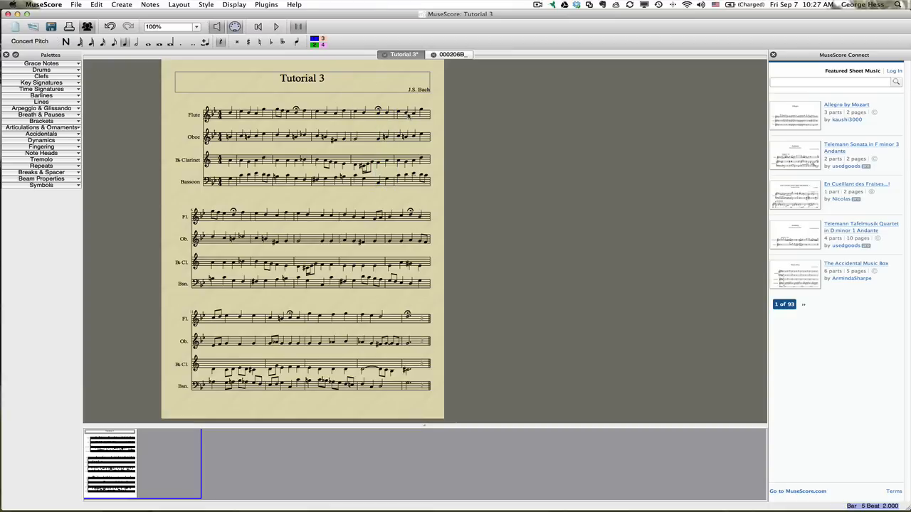
click(414, 114)
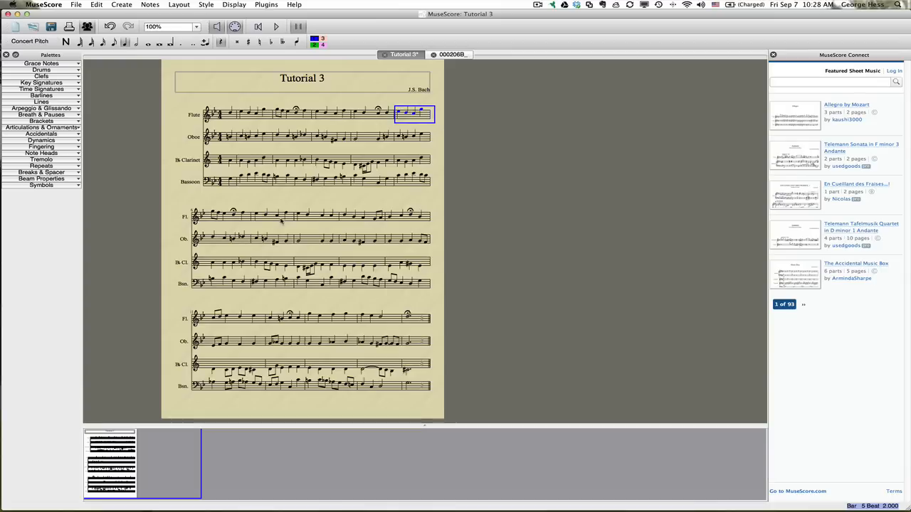
click(244, 216)
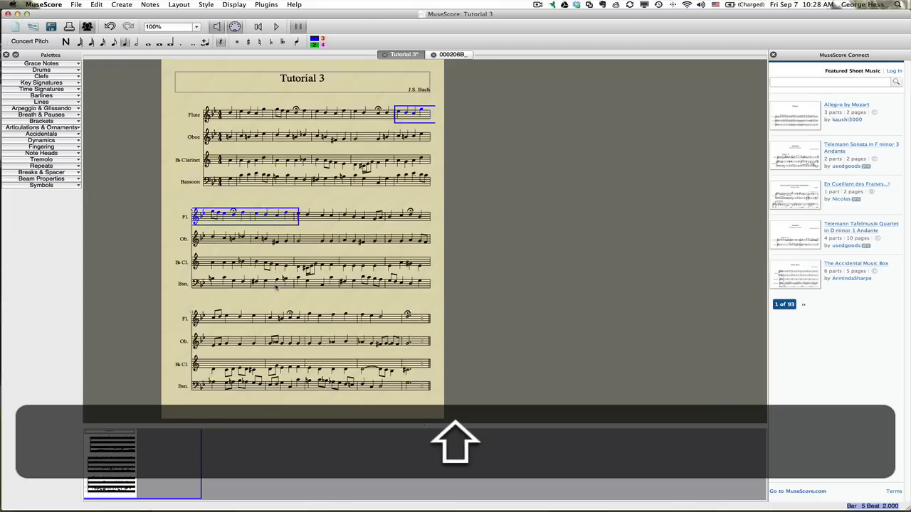
click(416, 113)
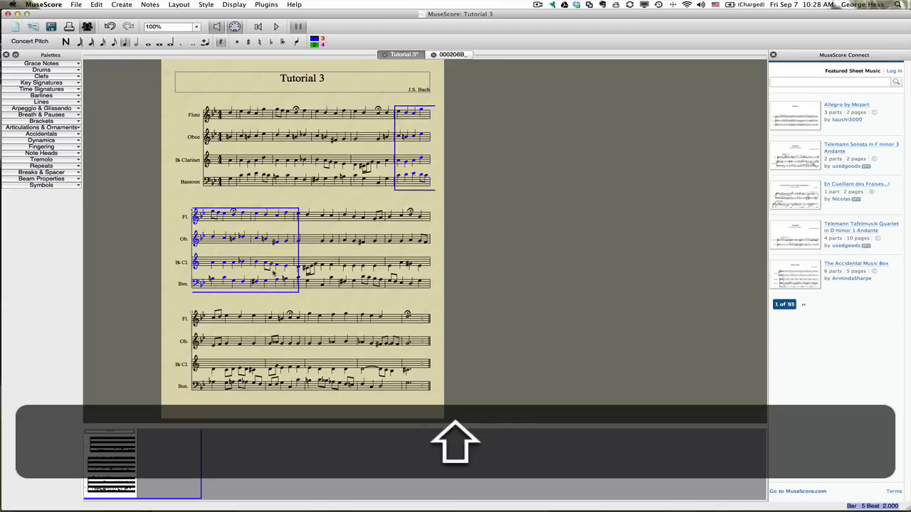
click(97, 5)
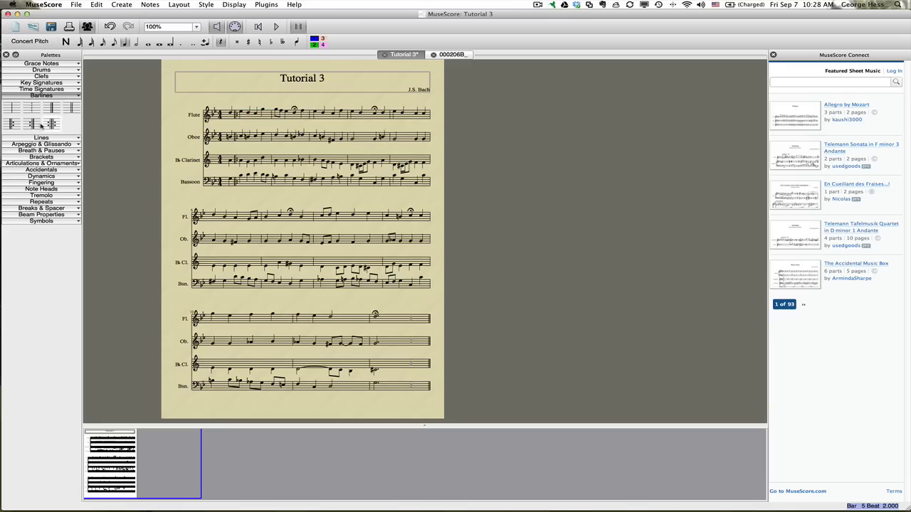
Apply an end repeat barline to the first line's last measure, undoing the mistaken edits.
click(350, 123)
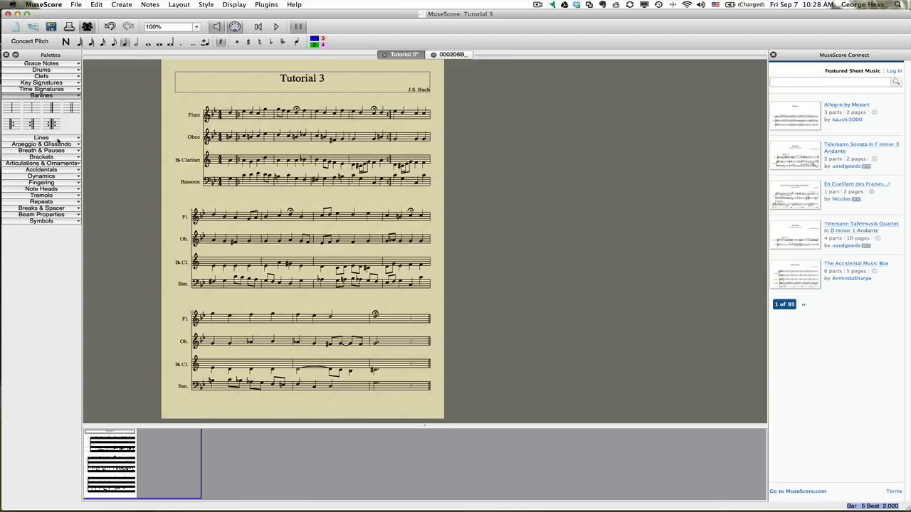
click(41, 136)
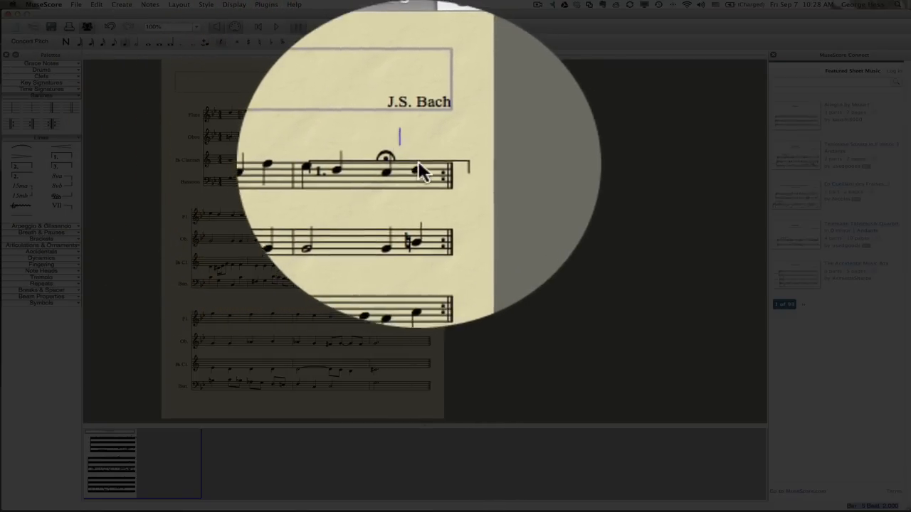
key(cmd+z)
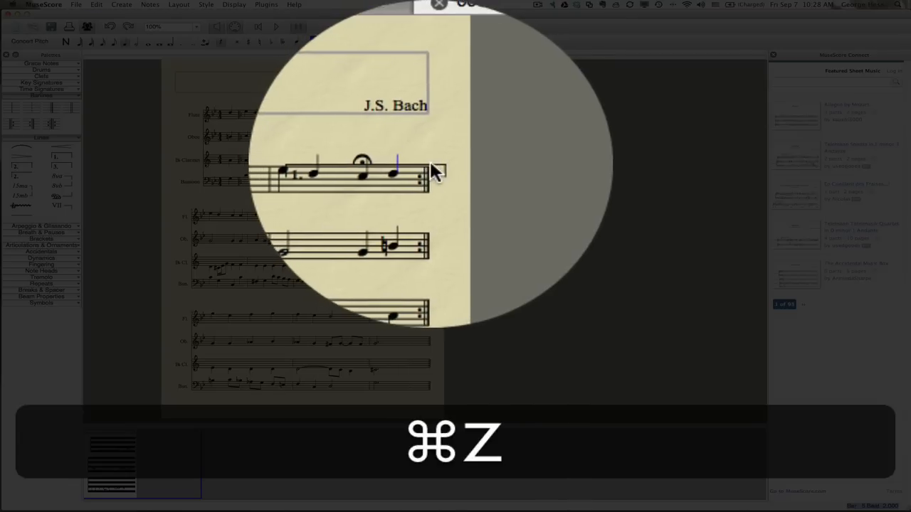
key(cmd+z)
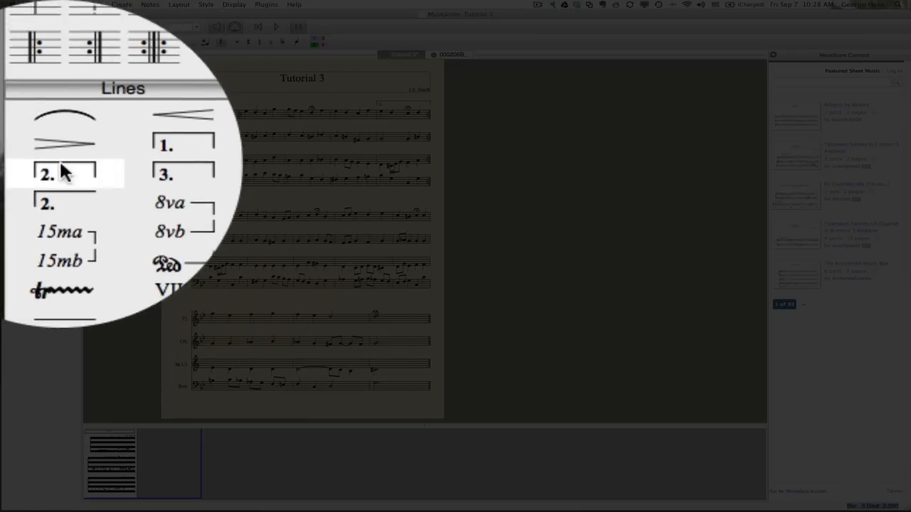
Place the ending volta bracket from the Lines palette over the last measure of the first system.
click(64, 173)
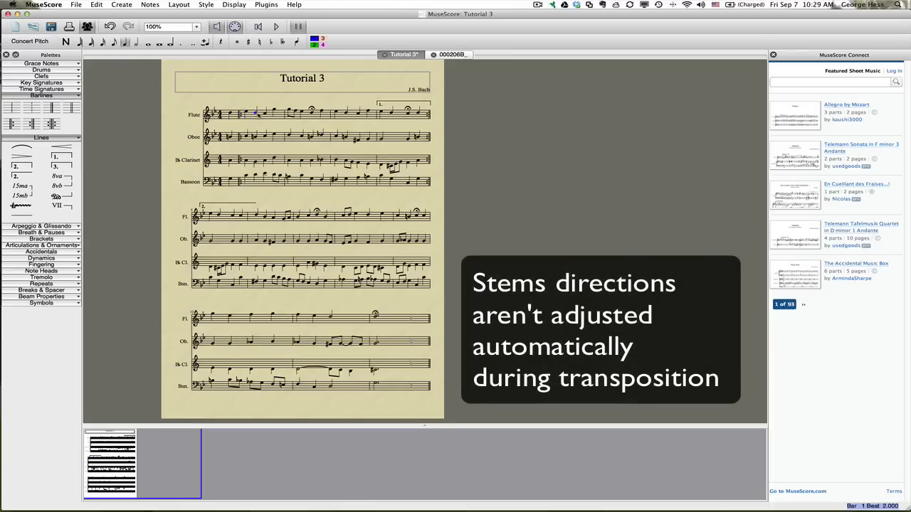
Select the notes with wrong stem direction and flip their stems with X.
click(259, 114)
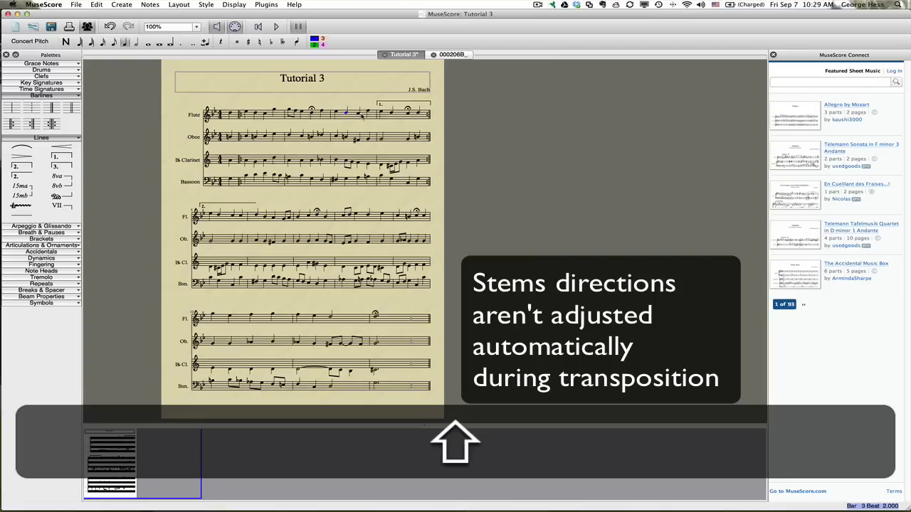
click(351, 114)
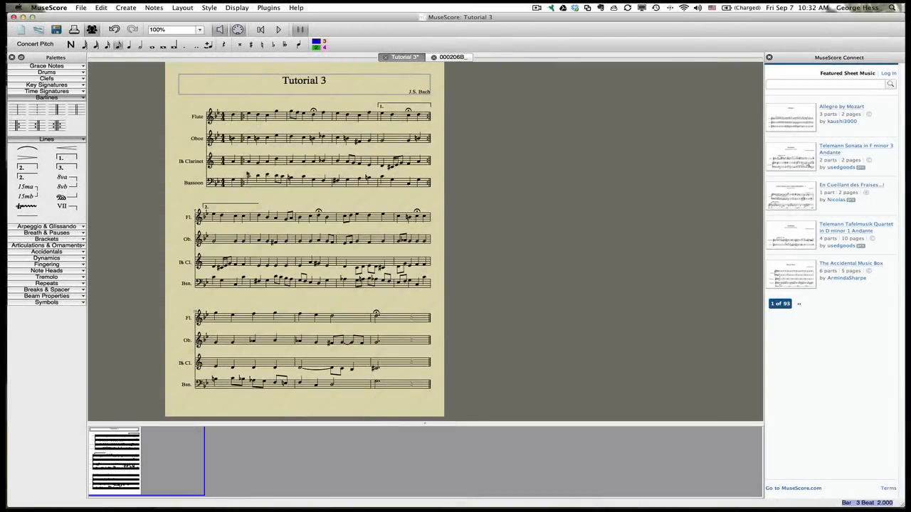
Select the whole bassoon staff and bring up Notes > Transpose.
click(236, 182)
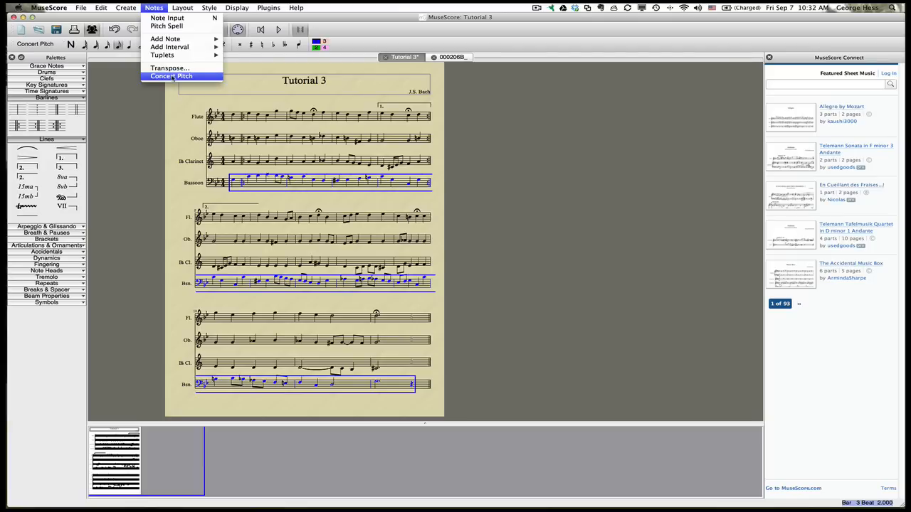
click(168, 68)
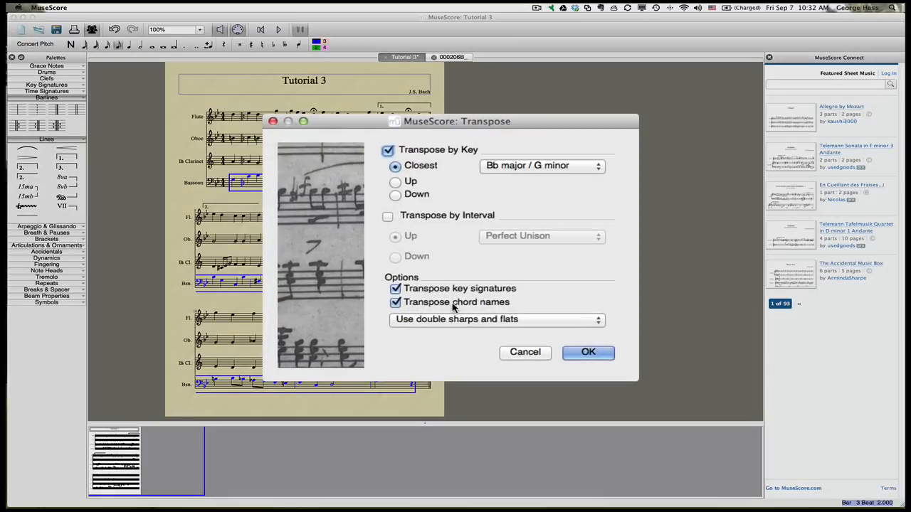
mouse_move(410, 219)
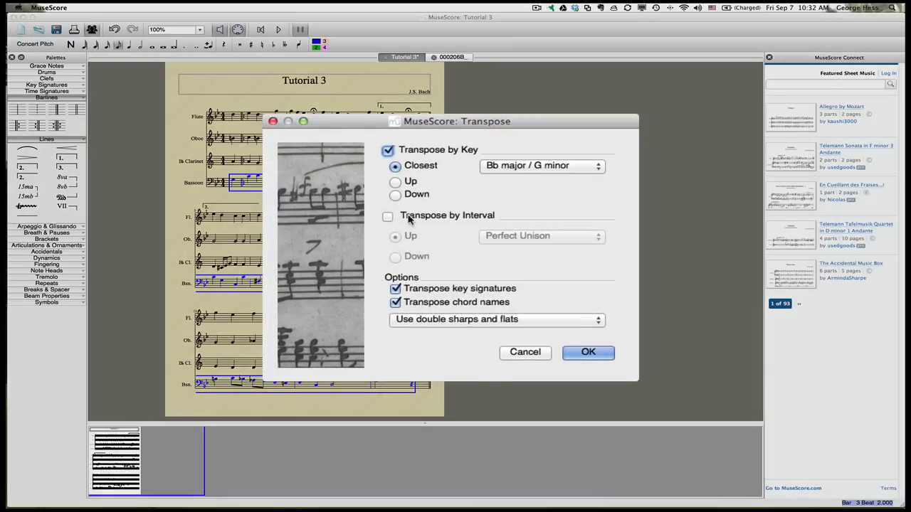
Transpose by interval down a perfect octave, leaving key signatures and chord names untouched.
click(387, 216)
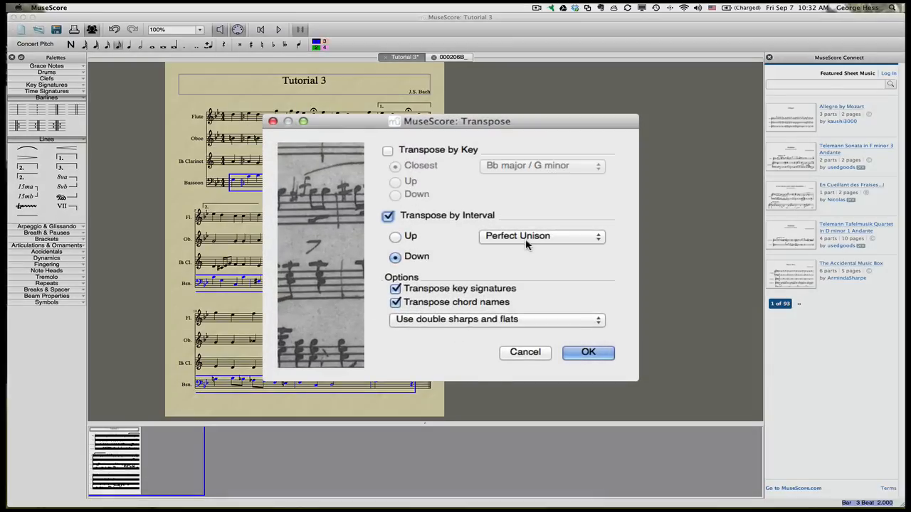
click(396, 288)
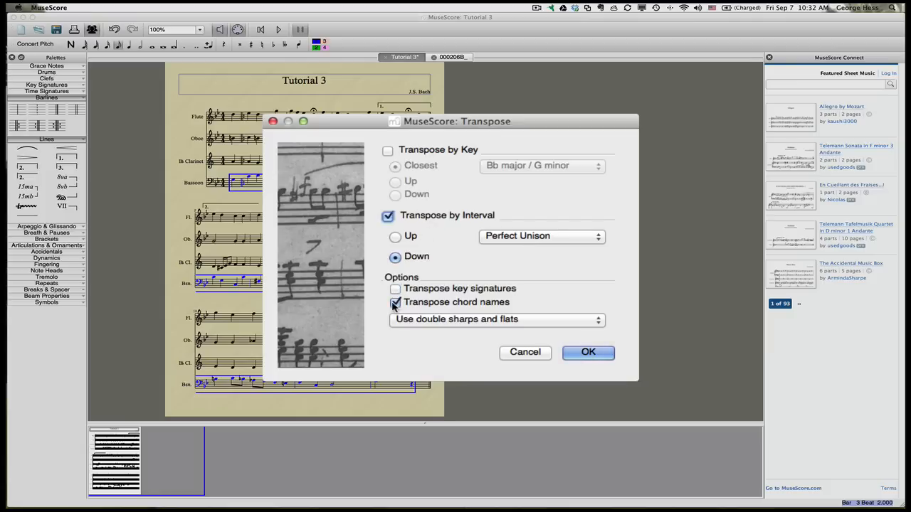
click(495, 319)
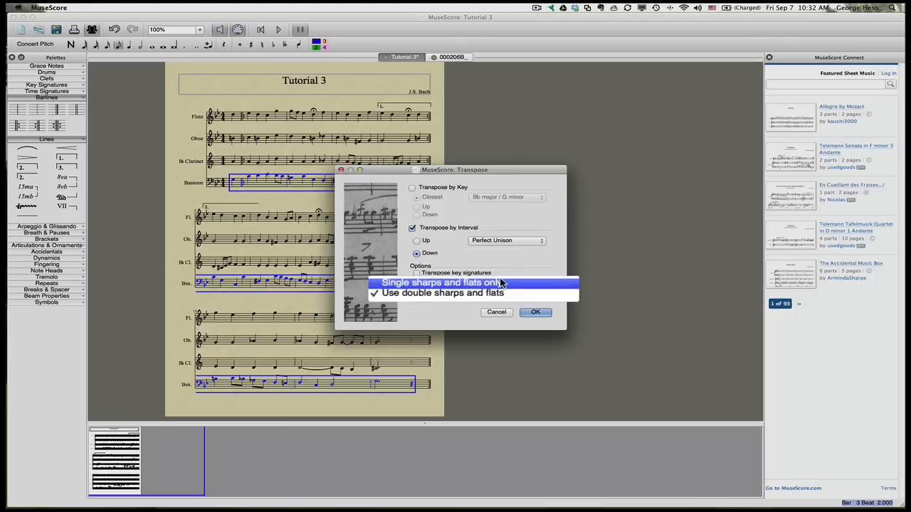
click(506, 239)
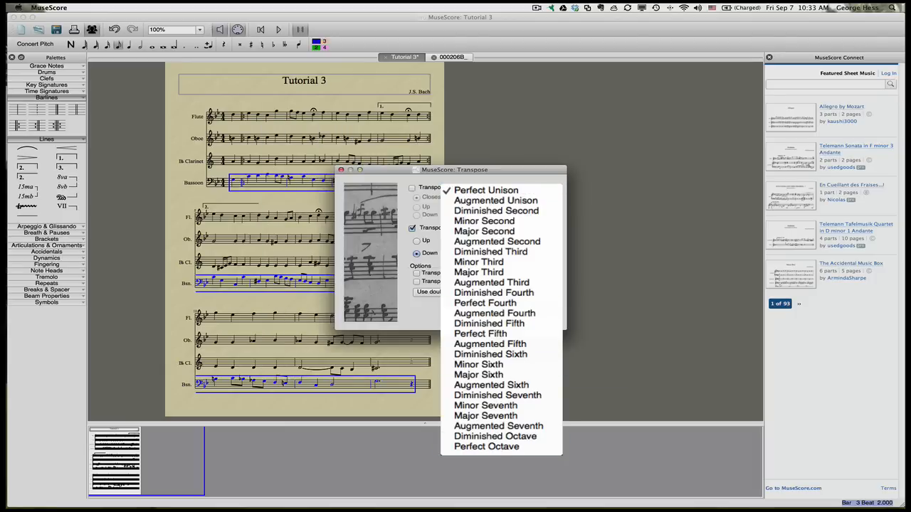
click(486, 447)
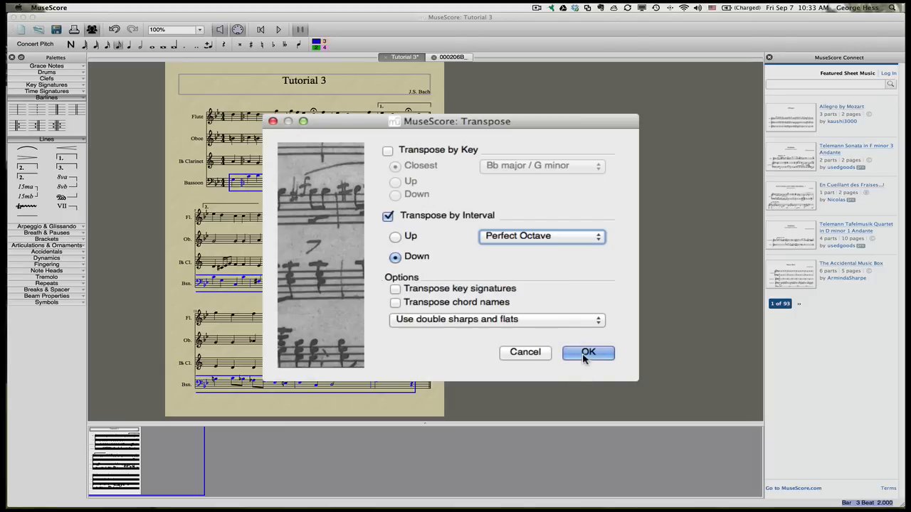
click(588, 352)
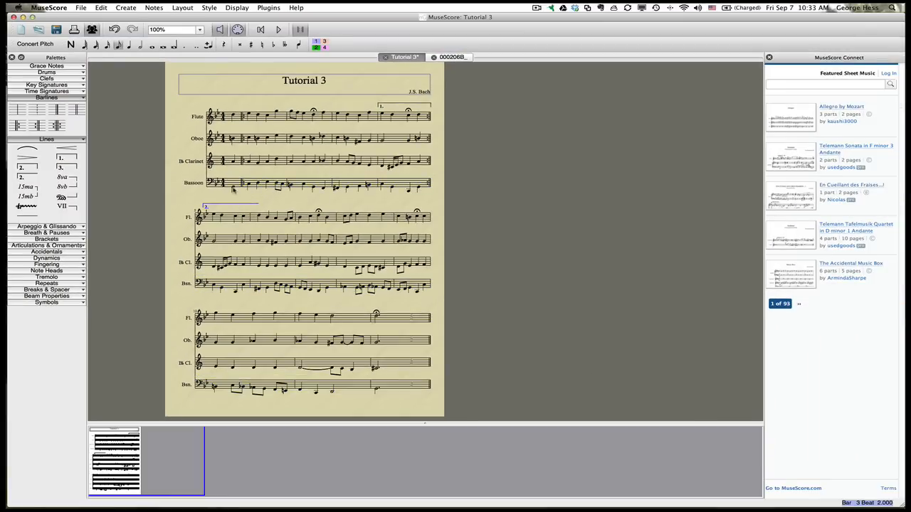
click(234, 188)
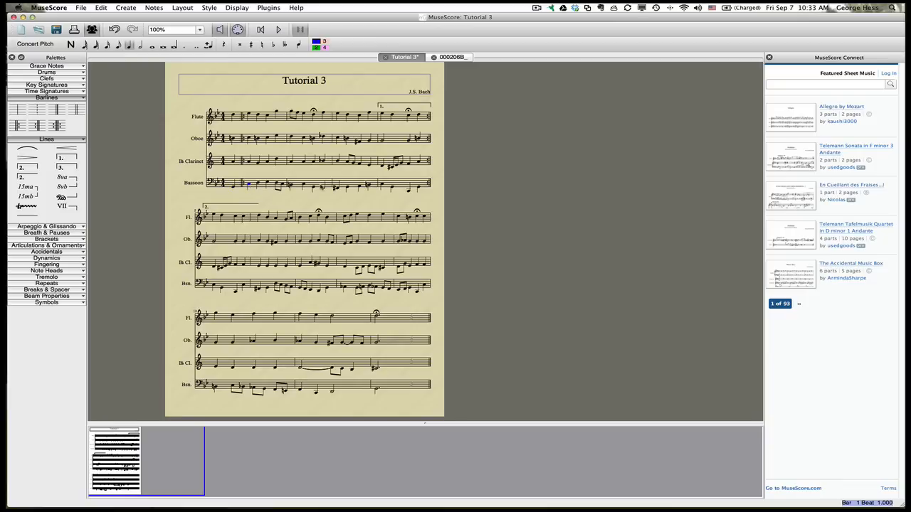
click(276, 183)
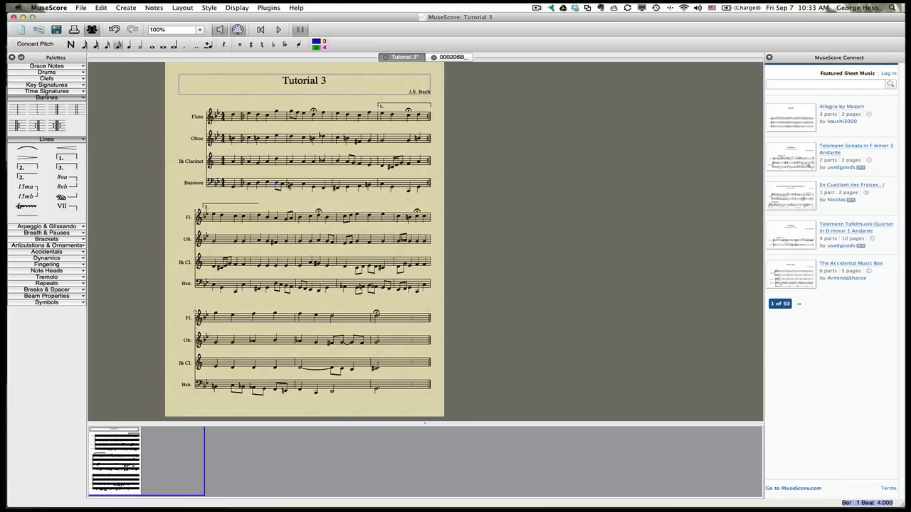
click(293, 184)
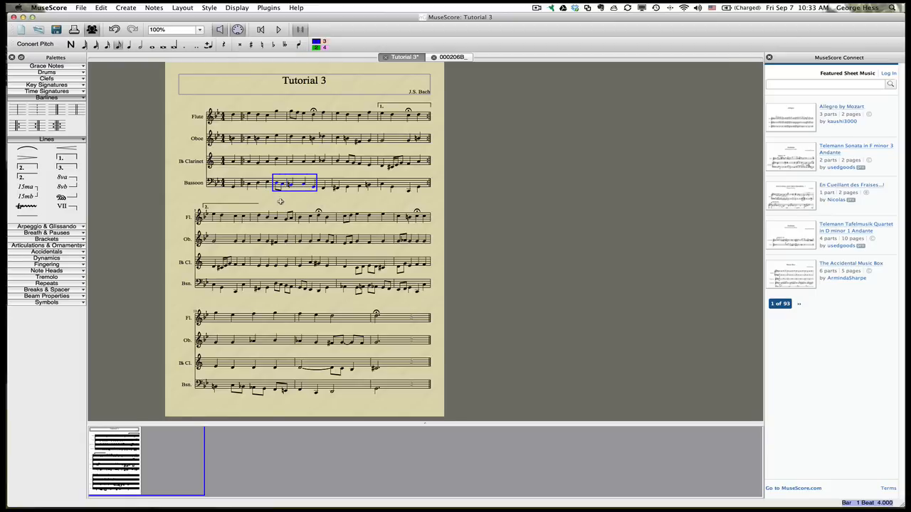
click(278, 187)
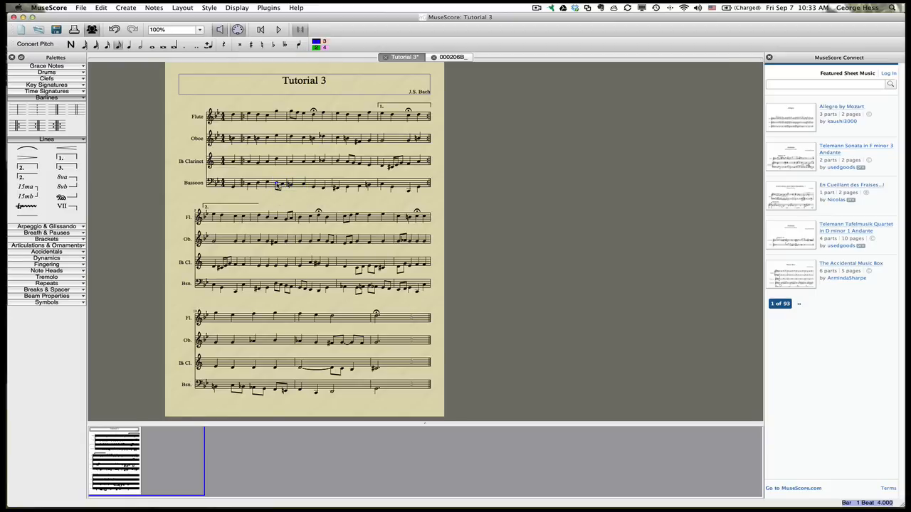